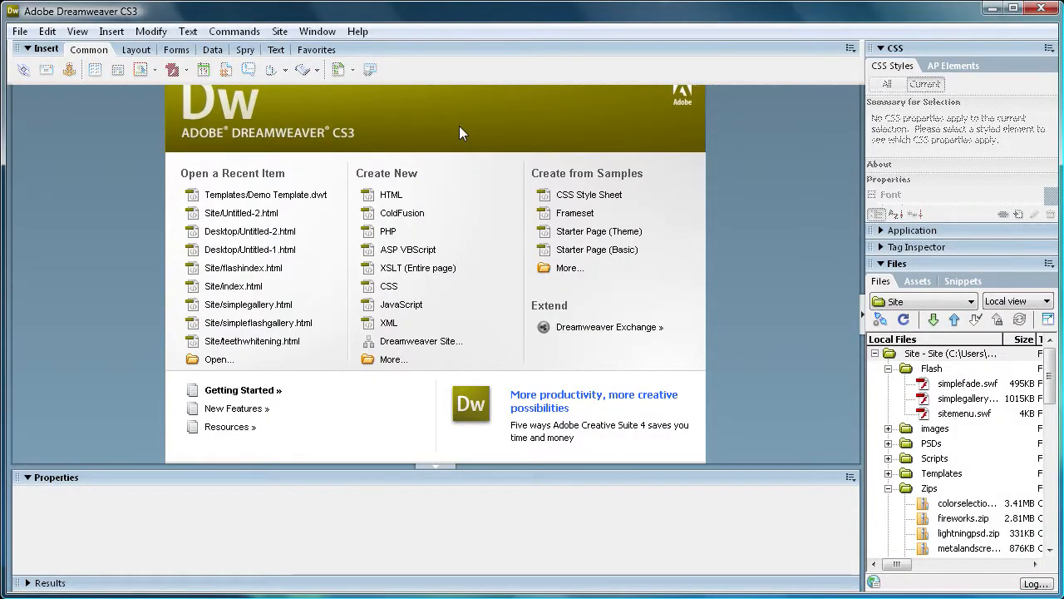
{"action": "mouse_move", "coordinate": [453, 137]}
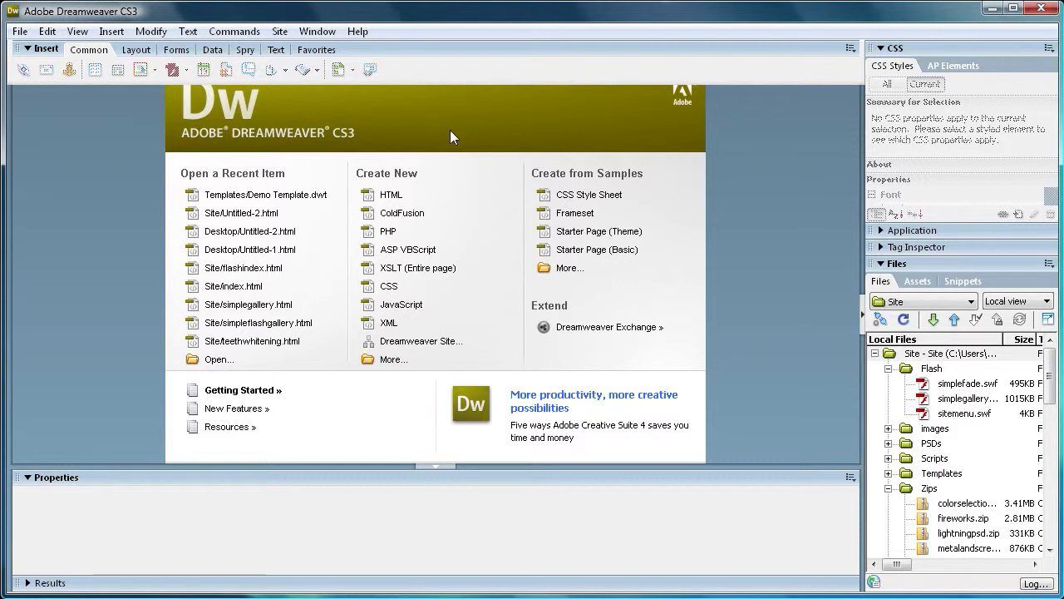
{"action": "mouse_move", "coordinate": [404, 200]}
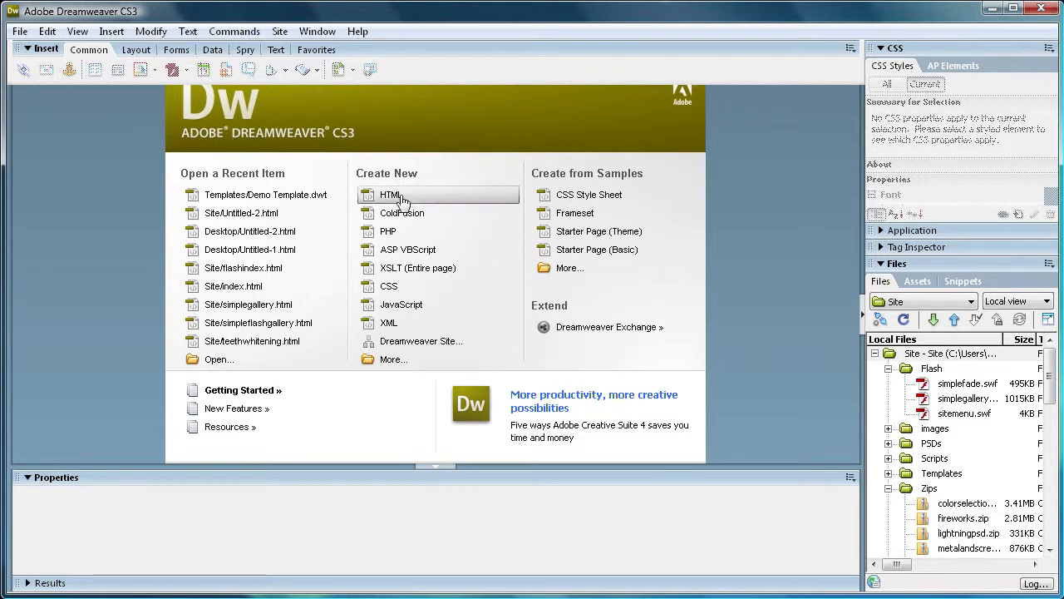
Create a new blank HTML document (Untitled-1) from the Welcome screen.
{"action": "left_click", "coordinate": [388, 195]}
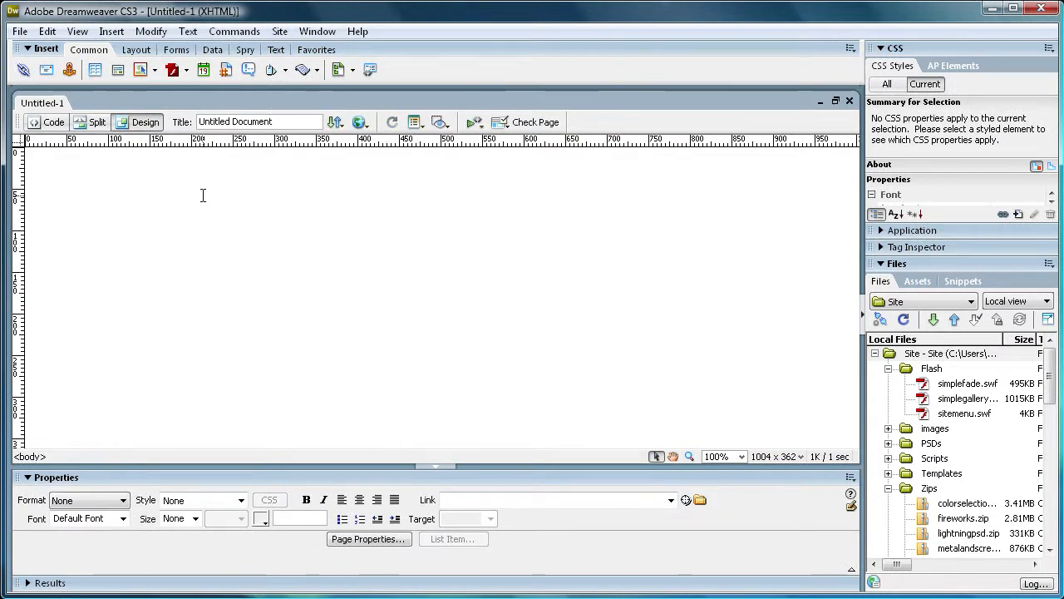
{"action": "mouse_move", "coordinate": [197, 186]}
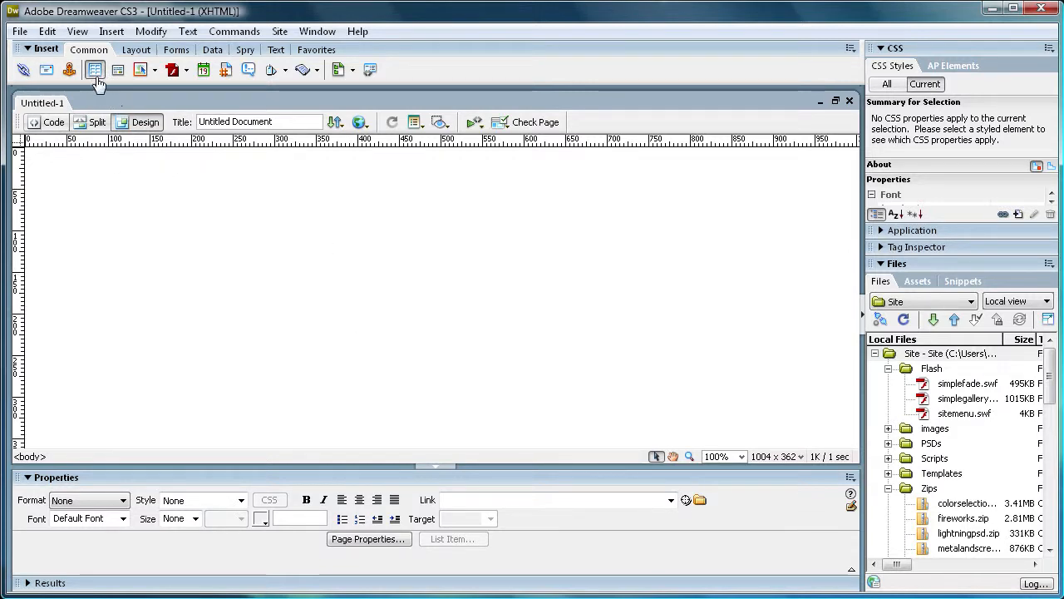
Insert a 3-row, 1-column table at 100 percent width with no border, padding or spacing.
{"action": "left_click", "coordinate": [95, 69]}
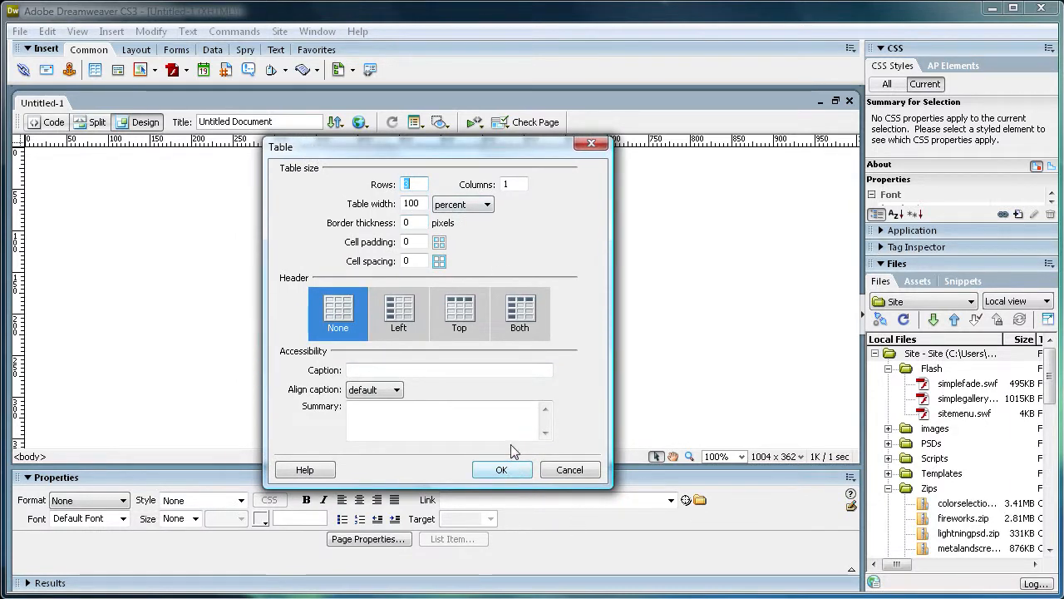
{"action": "left_click", "coordinate": [502, 469]}
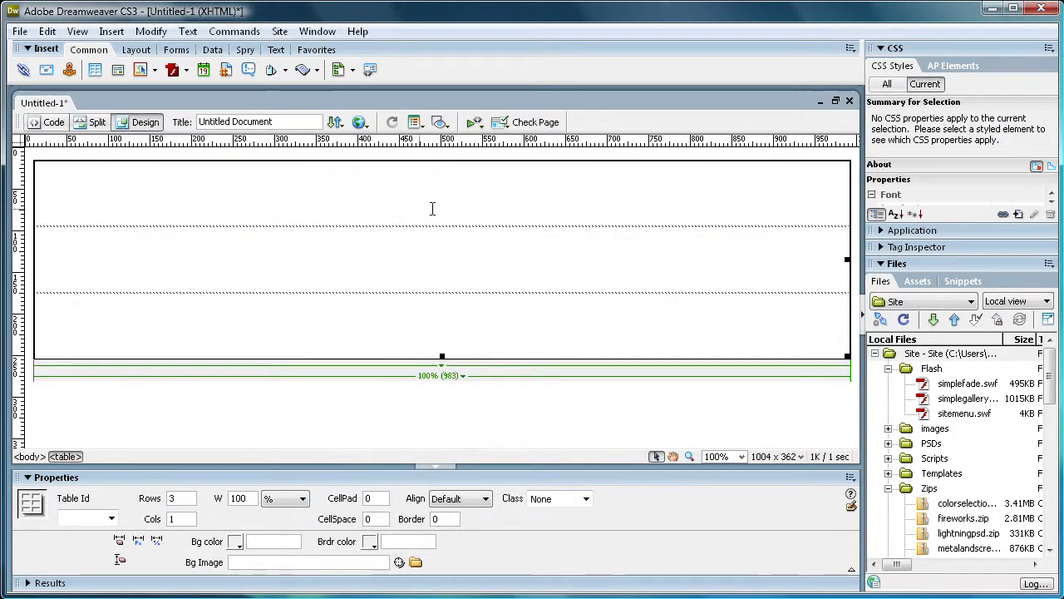
Split the middle row's cell into two columns, a narrow left and wide right cell.
{"action": "left_click", "coordinate": [146, 317]}
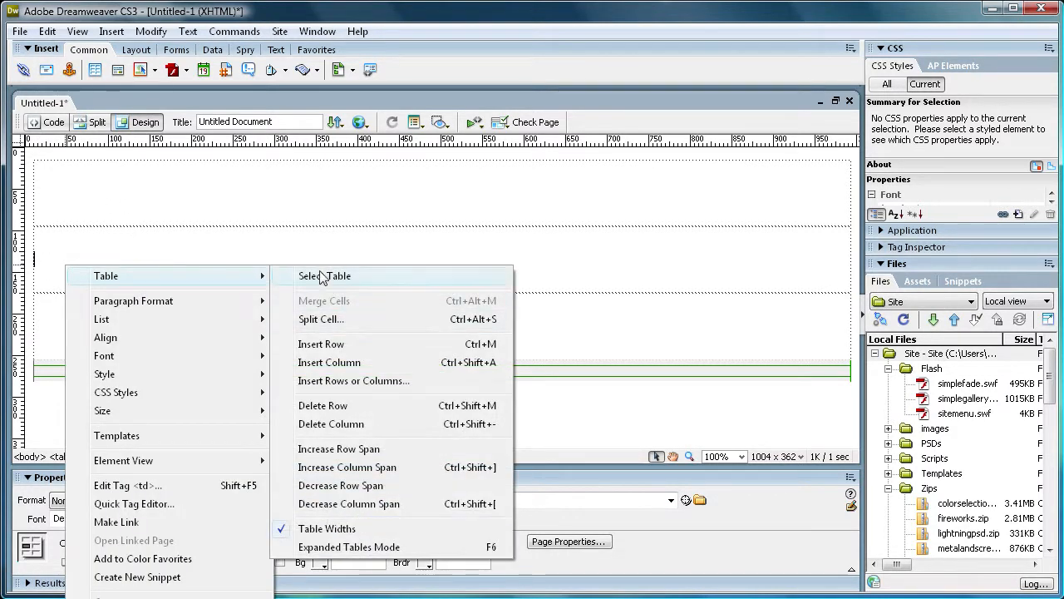
{"action": "left_click", "coordinate": [321, 320]}
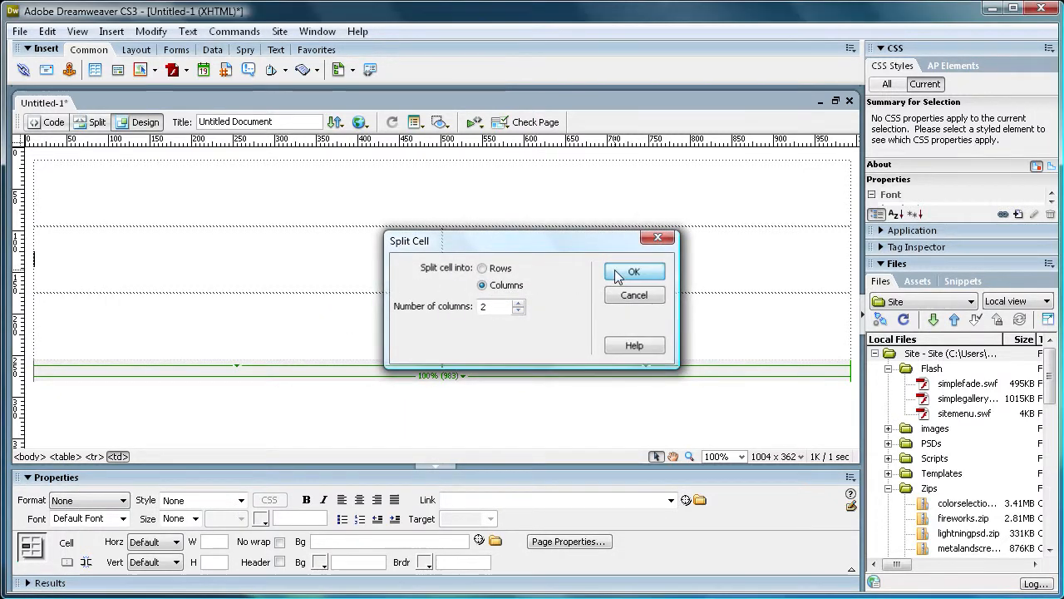
{"action": "left_click", "coordinate": [635, 271]}
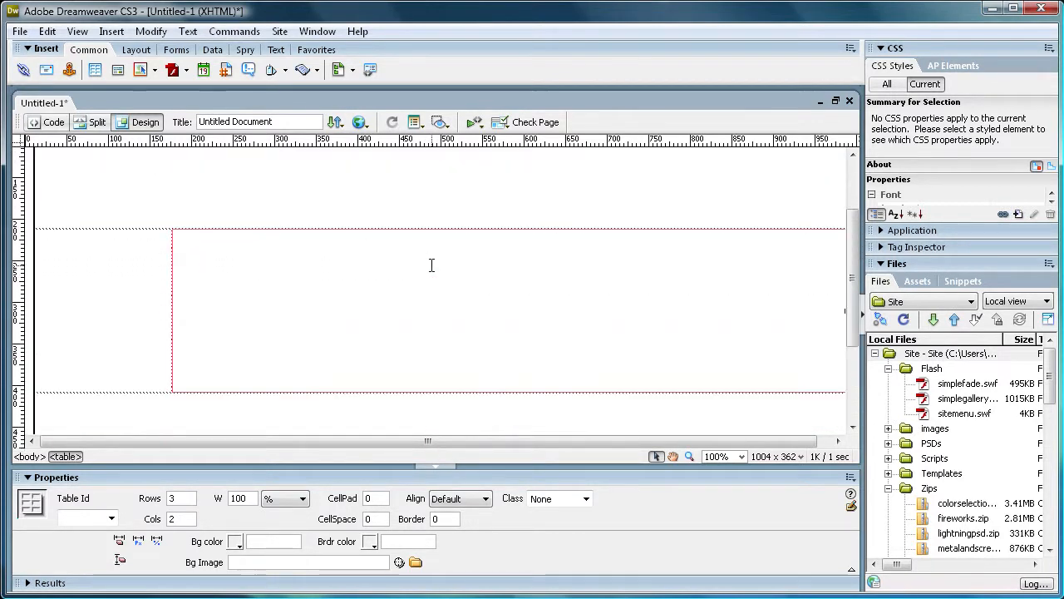
Set dark grey backgrounds on the top and bottom rows and light grey on the left cell.
{"action": "left_click", "coordinate": [262, 362]}
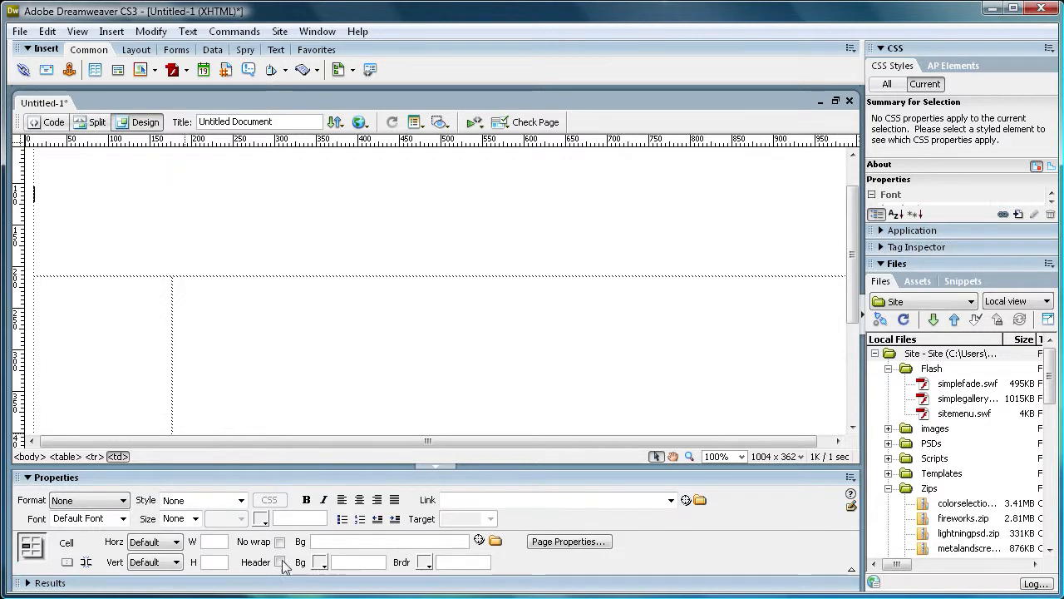
{"action": "left_click", "coordinate": [318, 563]}
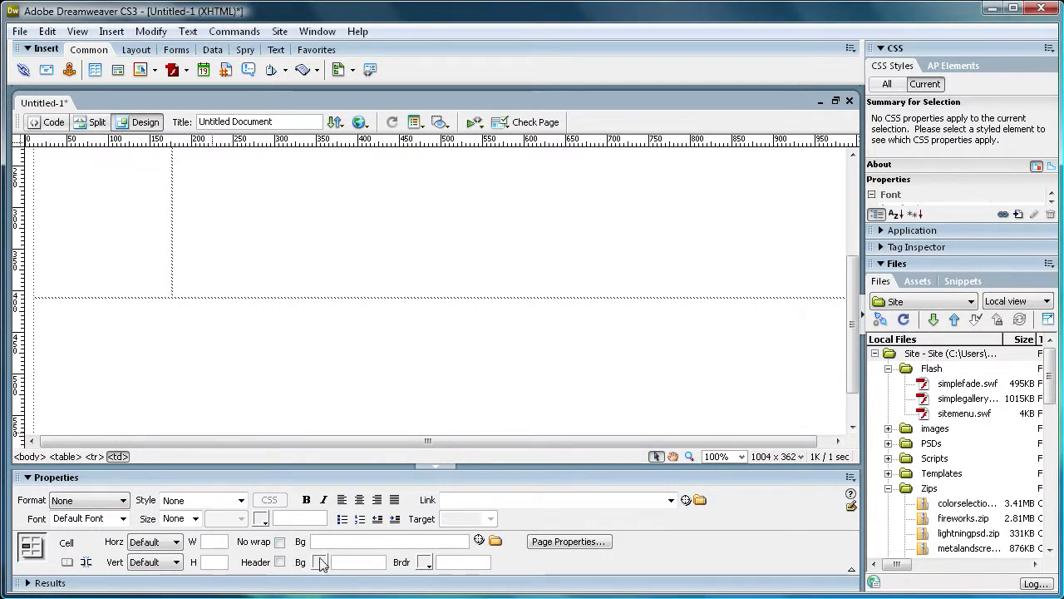
{"action": "left_click", "coordinate": [323, 562]}
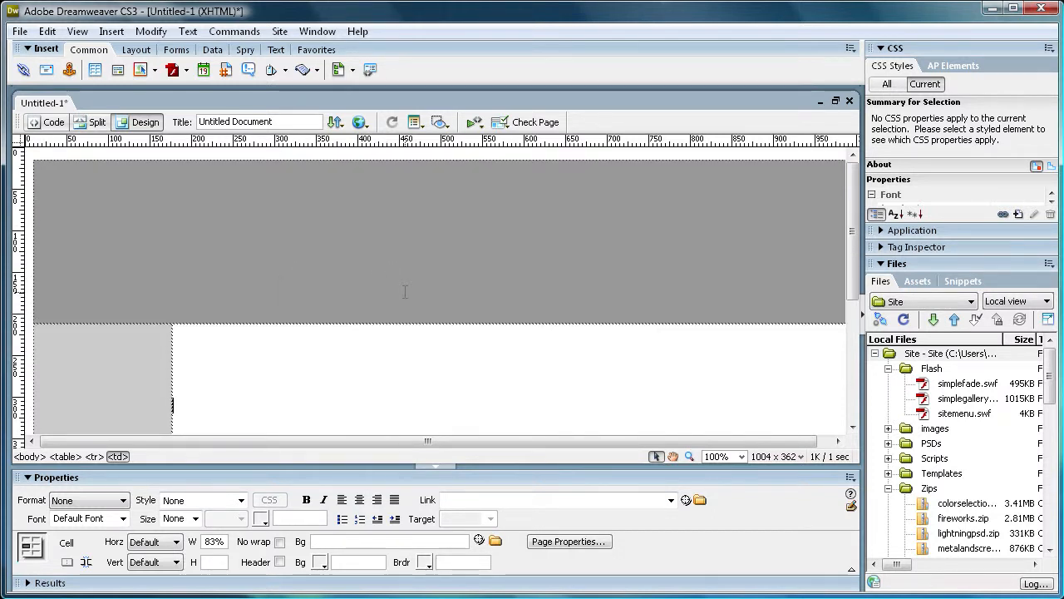
{"action": "mouse_move", "coordinate": [438, 280]}
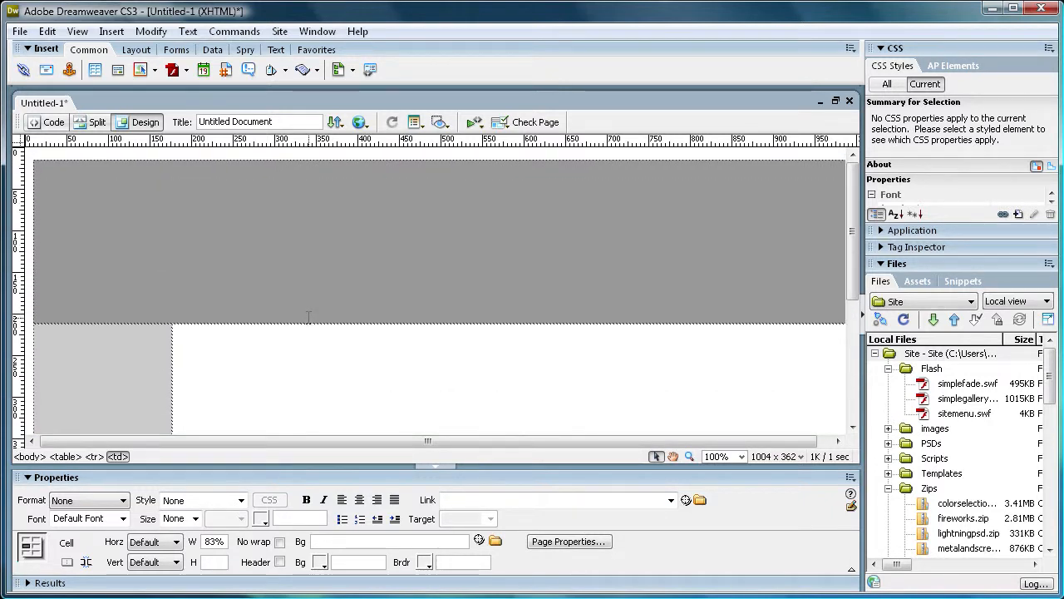
{"action": "mouse_move", "coordinate": [303, 311]}
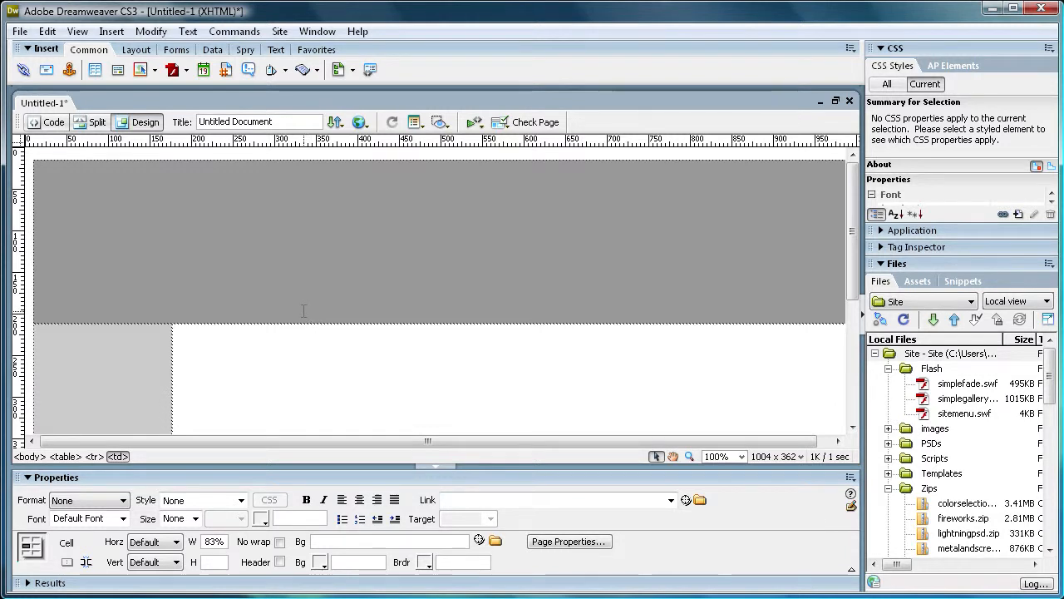
{"action": "mouse_move", "coordinate": [262, 285]}
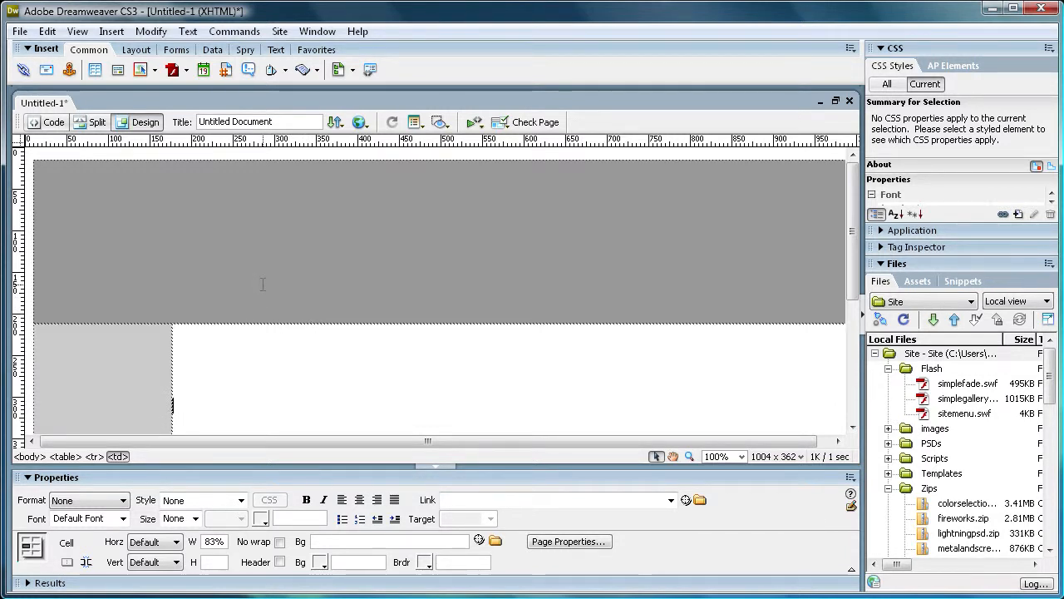
{"action": "mouse_move", "coordinate": [282, 273]}
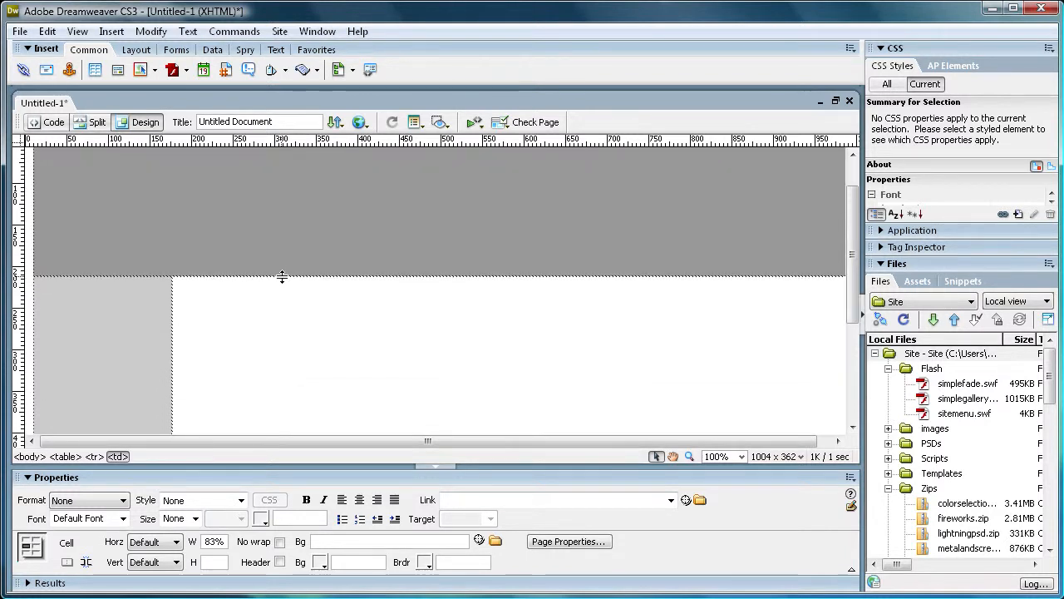
{"action": "left_click_drag", "start_coordinate": [281, 276], "coordinate": [266, 322]}
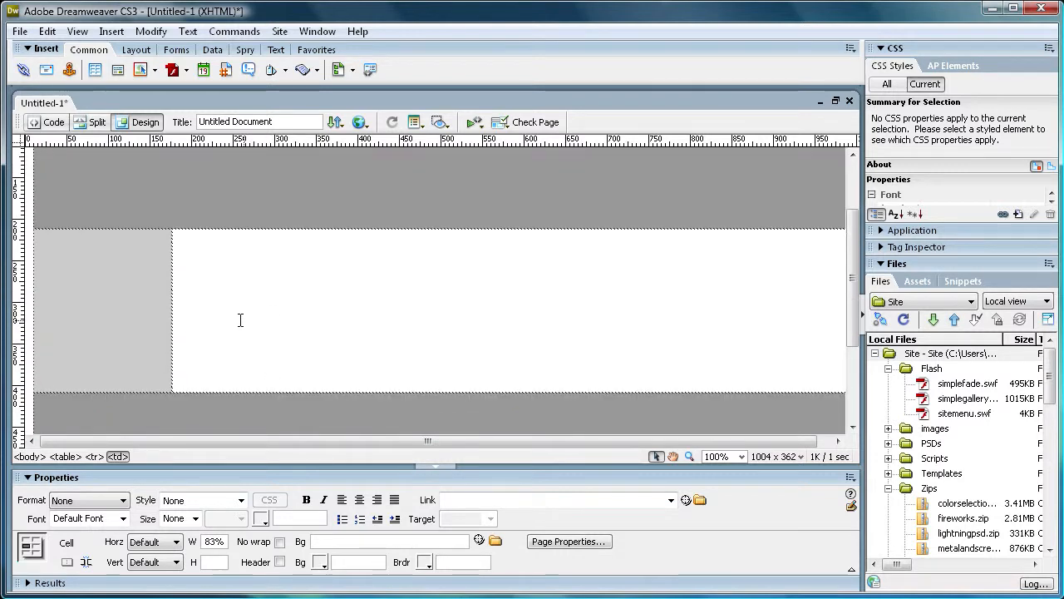
{"action": "mouse_move", "coordinate": [172, 293]}
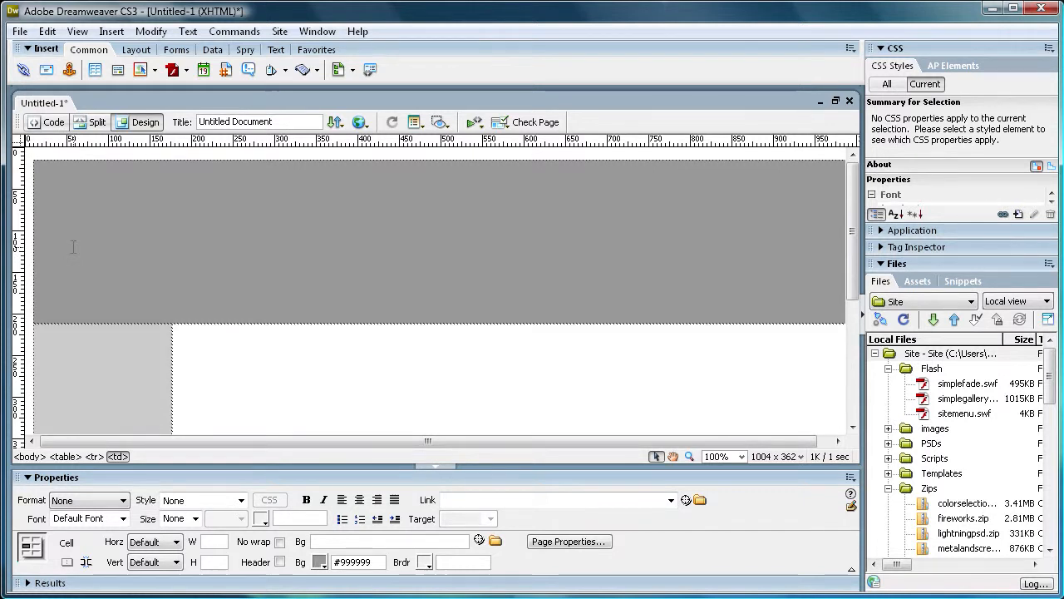
{"action": "mouse_move", "coordinate": [77, 255]}
{"action": "type", "text": "HEADER GOE"}
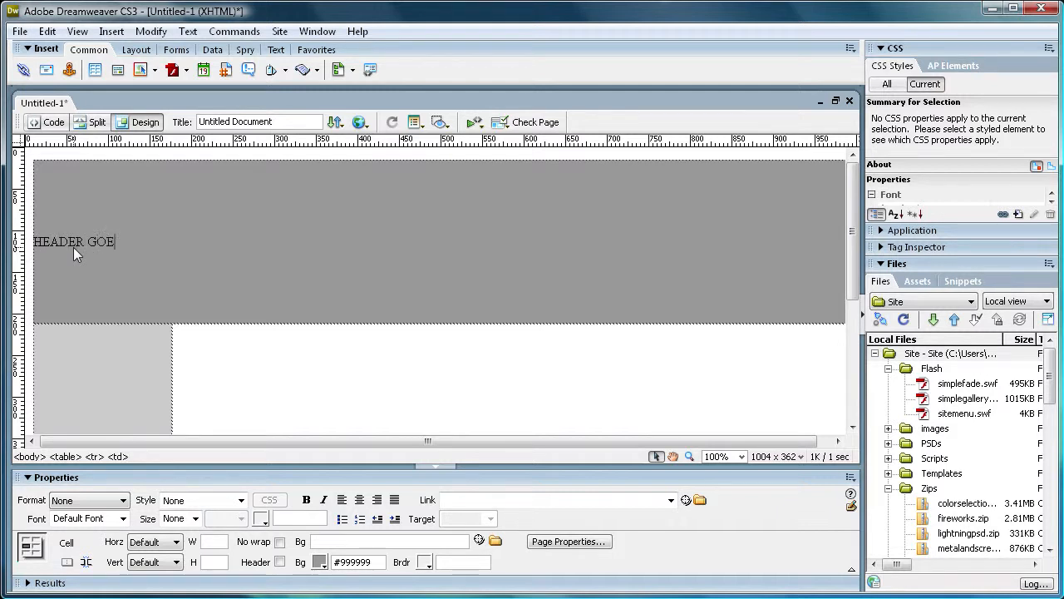
Enter placeholder labels 'HEADER GOES HERE', 'Side Bar' and footer text in their cells.
{"action": "type", "text": "S HERE"}
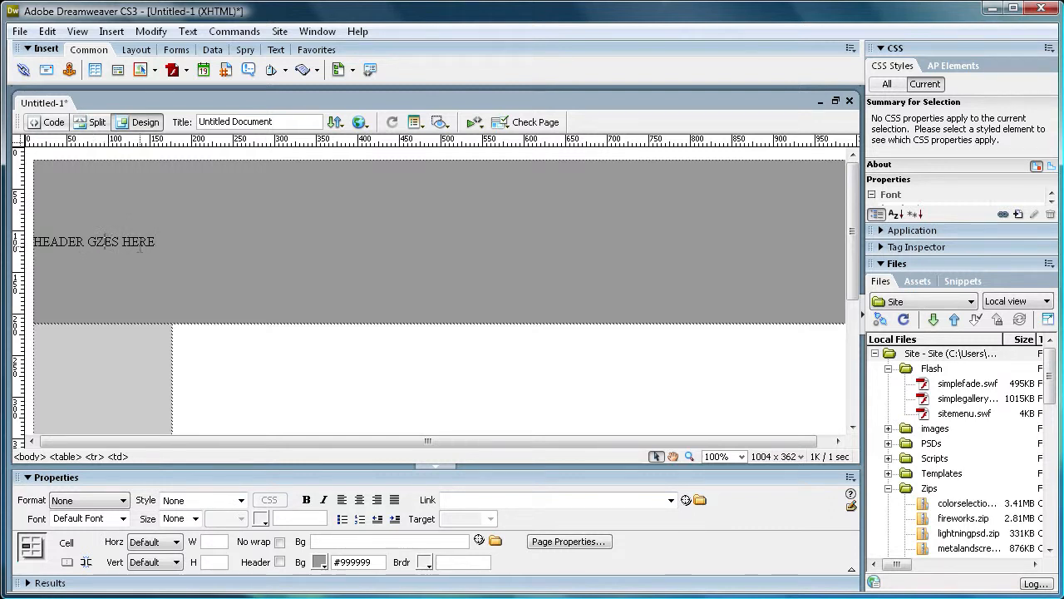
{"action": "mouse_move", "coordinate": [82, 390]}
{"action": "type", "text": "SideBAr"}
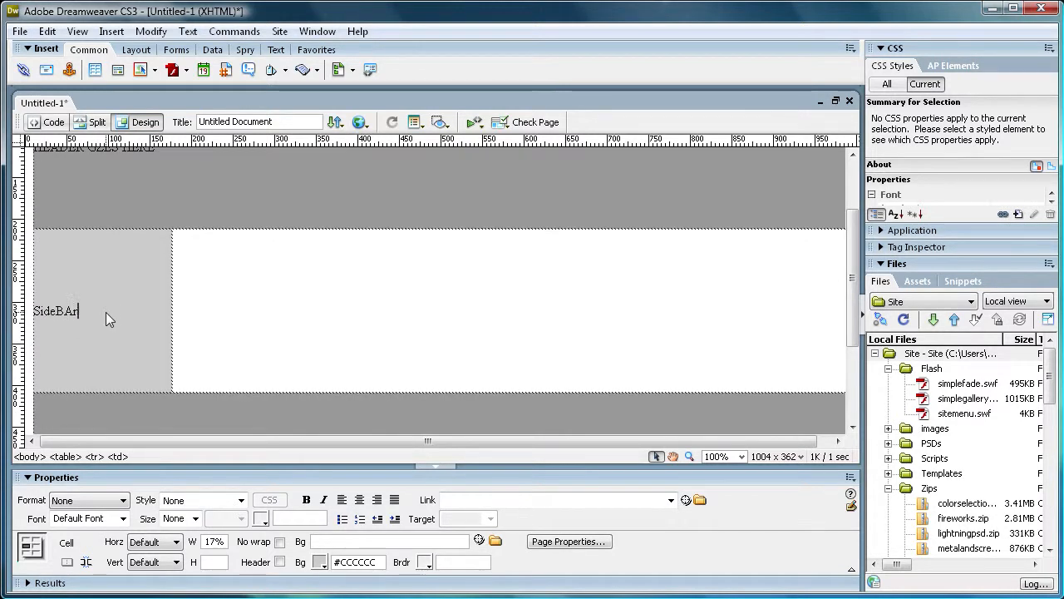
{"action": "key", "text": "BackSpace"}
{"action": "type", "text": " Ba"}
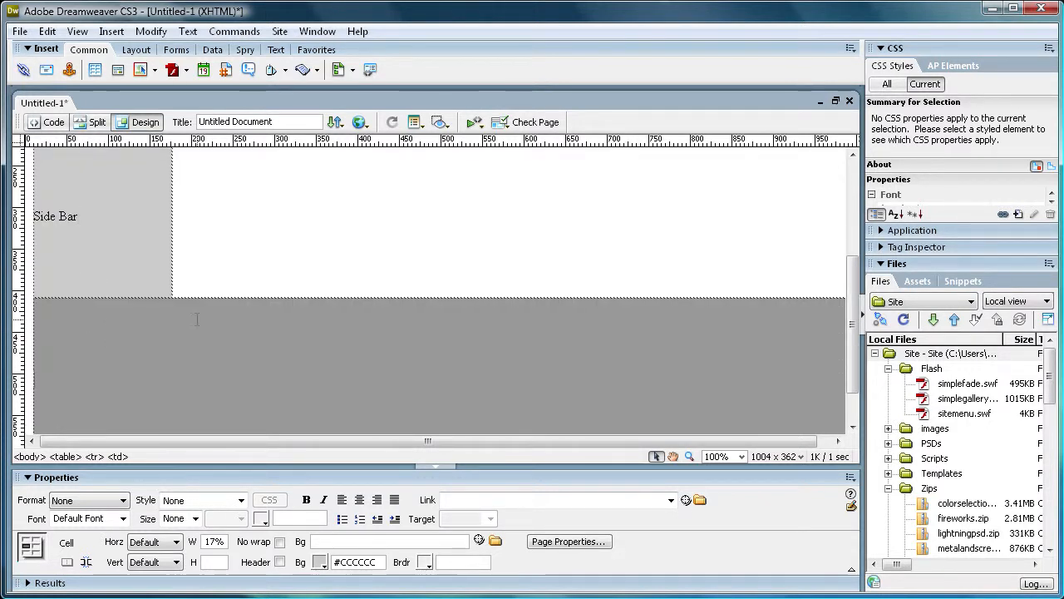
{"action": "type", "text": "Footer Goes h"}
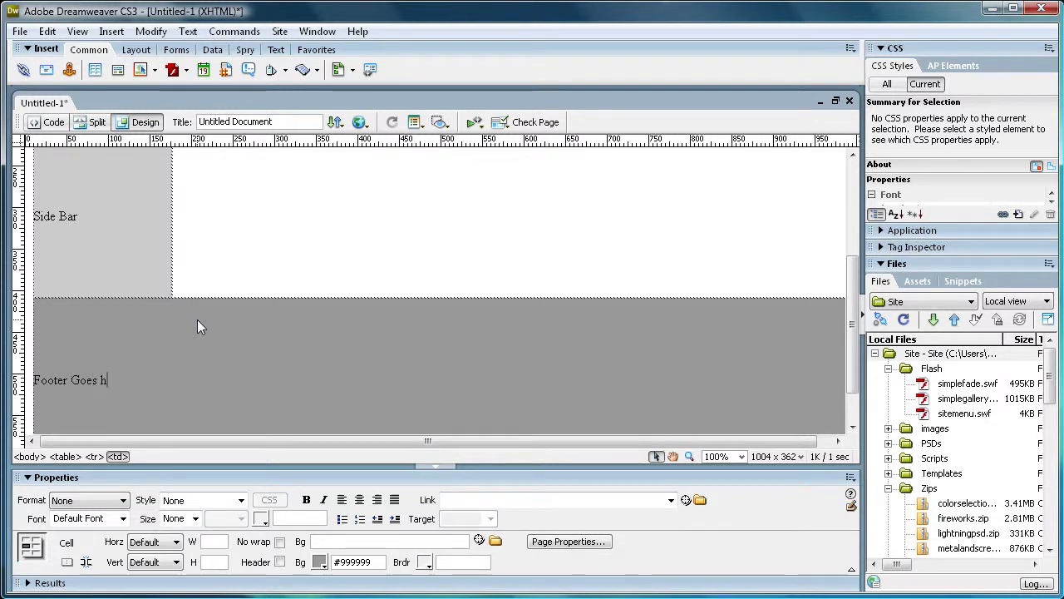
{"action": "type", "text": "HEre"}
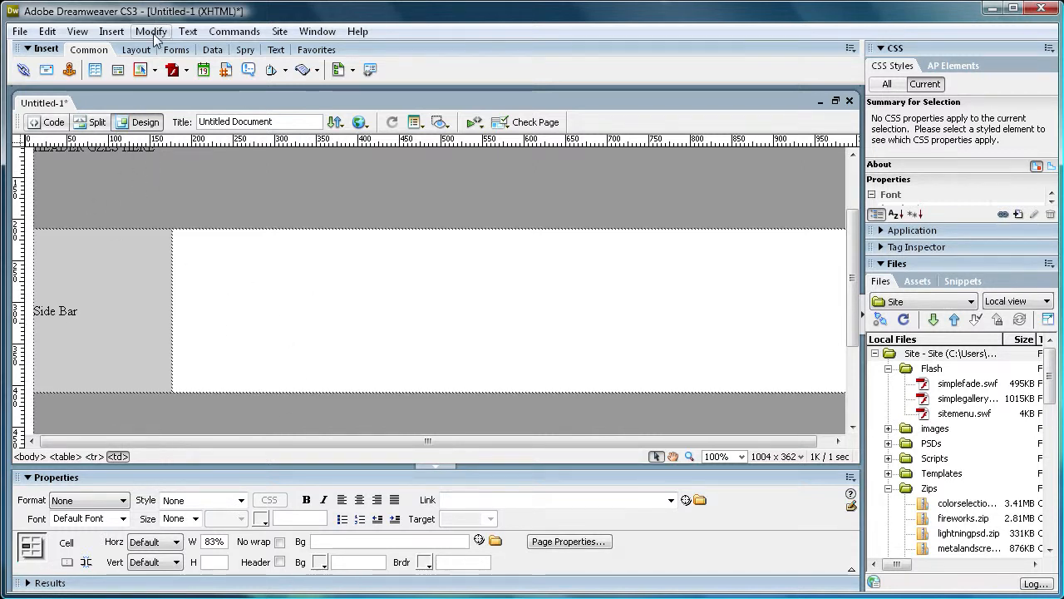
{"action": "mouse_move", "coordinate": [126, 32]}
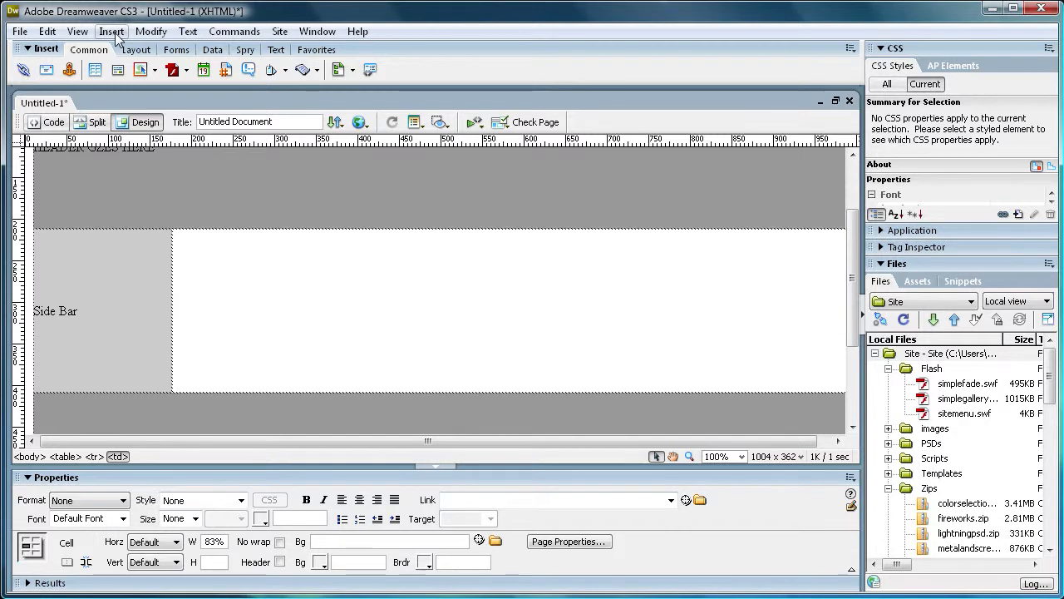
Insert an editable region named 'Content' in the wide cell, converting the page to a template.
{"action": "left_click", "coordinate": [109, 31]}
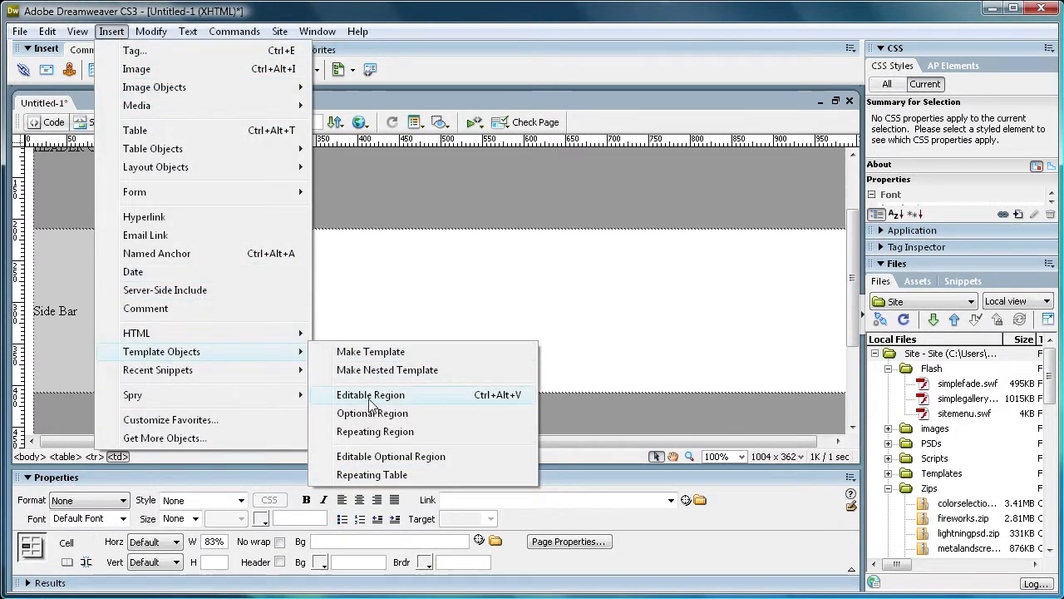
{"action": "left_click", "coordinate": [370, 394]}
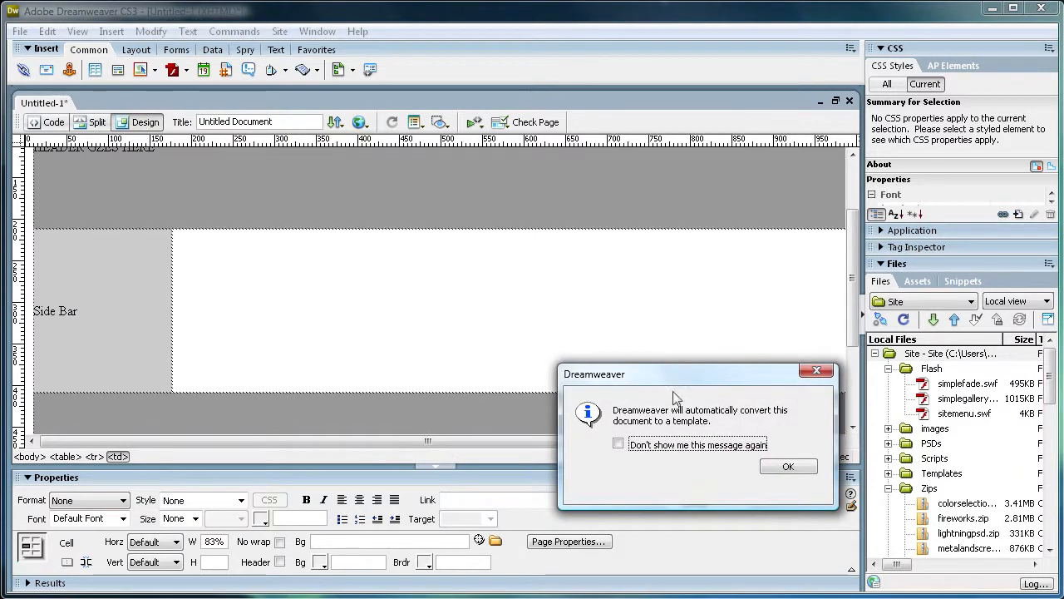
{"action": "left_click_drag", "start_coordinate": [677, 373], "coordinate": [481, 256]}
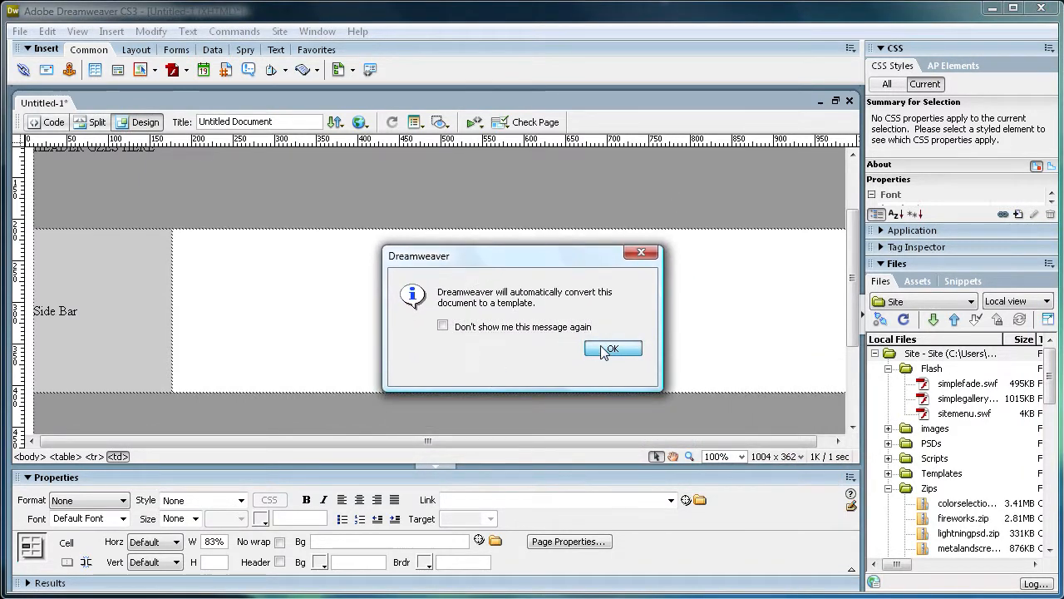
{"action": "left_click", "coordinate": [614, 349]}
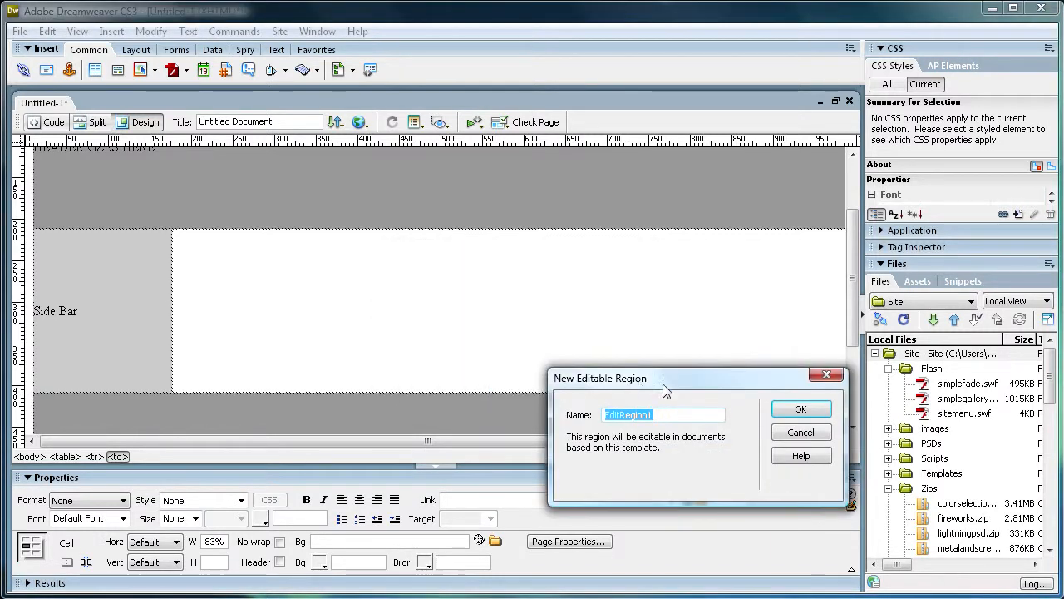
{"action": "left_click_drag", "start_coordinate": [665, 378], "coordinate": [449, 295]}
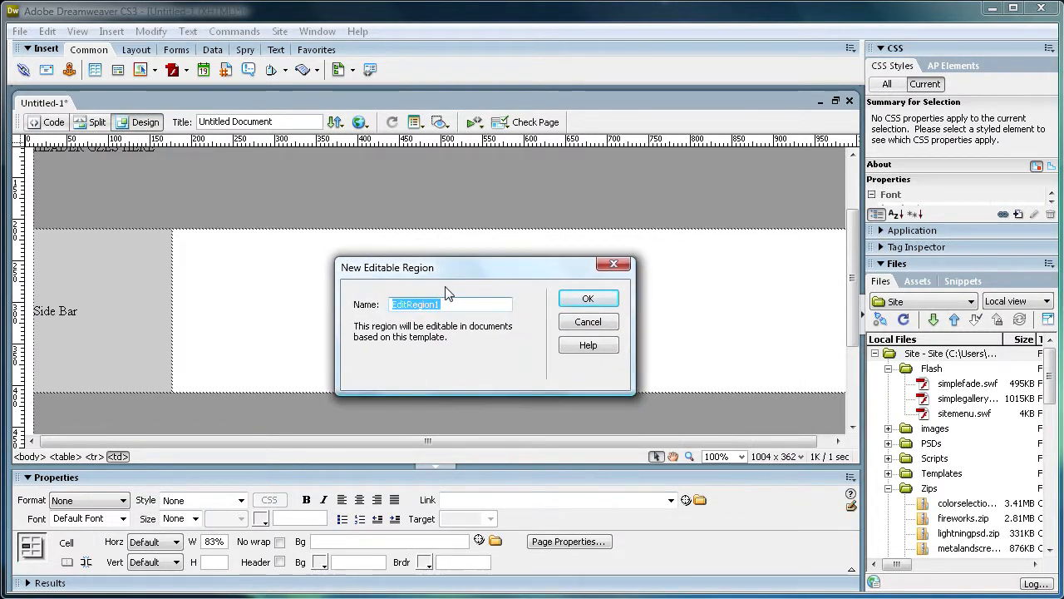
{"action": "type", "text": "Content"}
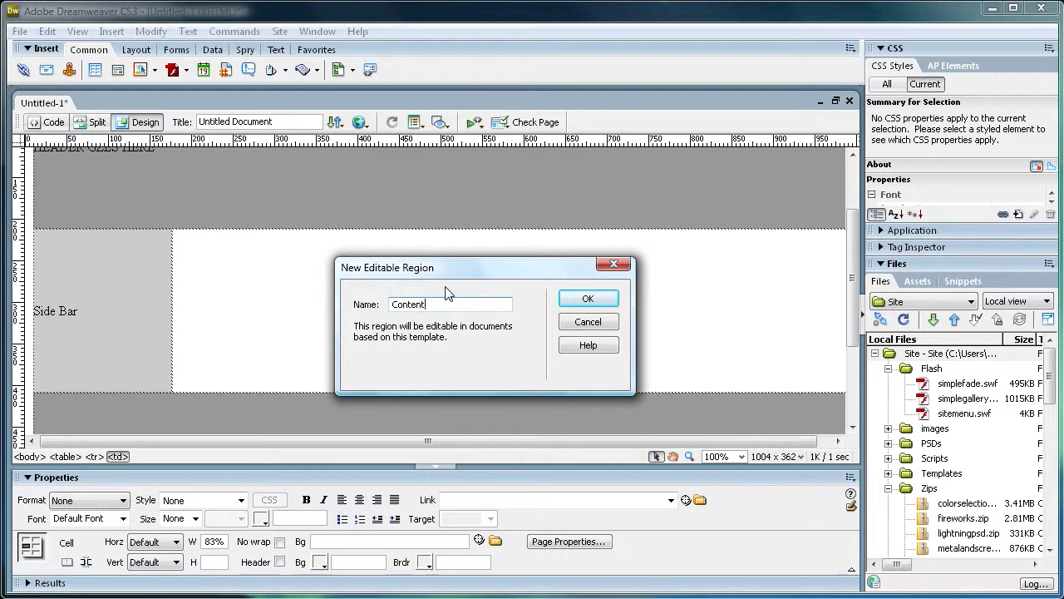
{"action": "left_click", "coordinate": [588, 298]}
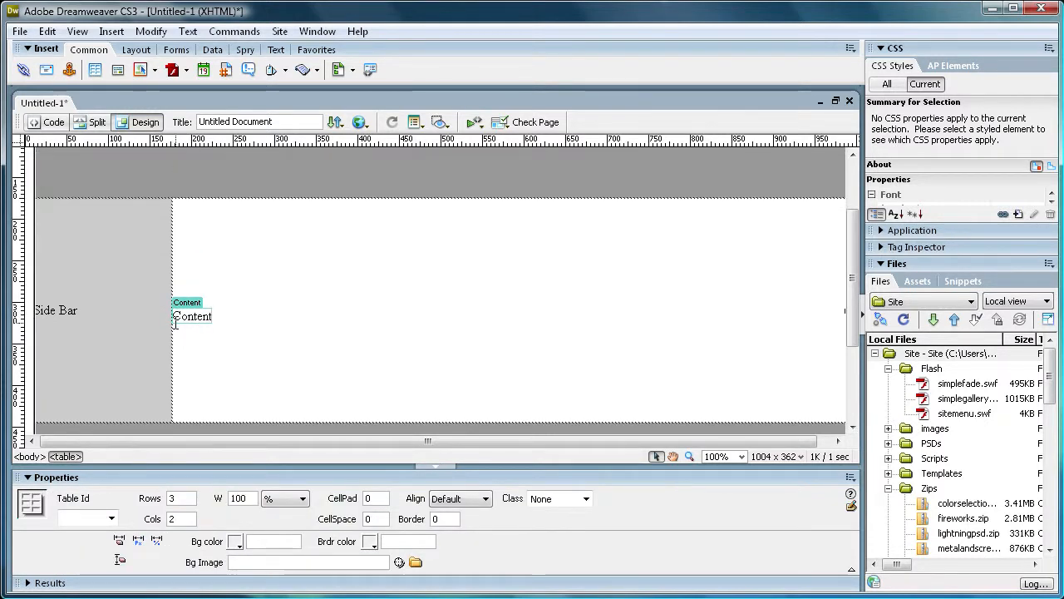
{"action": "left_click", "coordinate": [192, 316]}
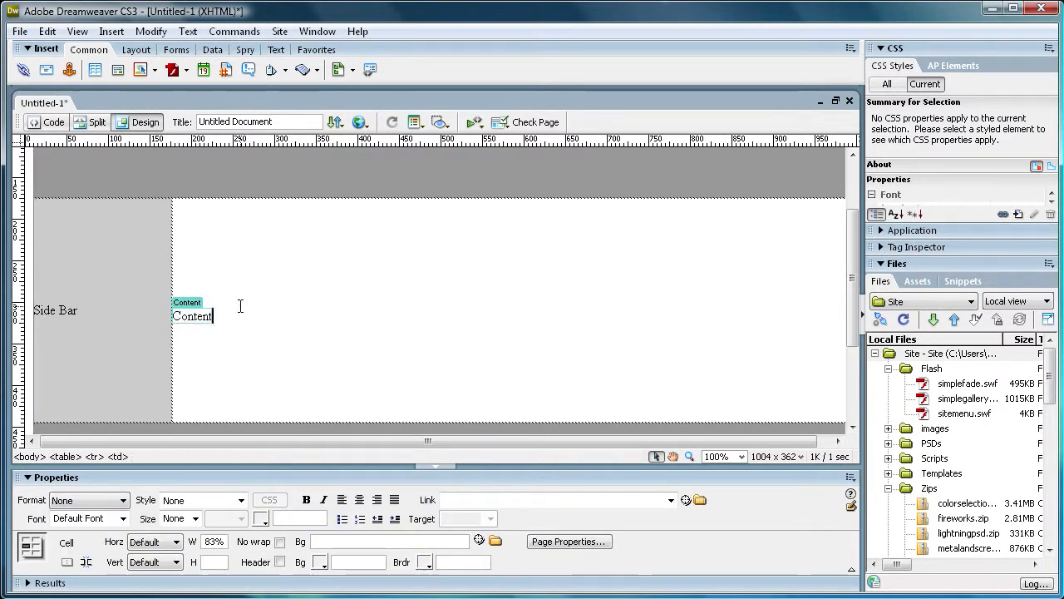
{"action": "scroll", "scroll_direction": "down", "scroll_amount": 3}
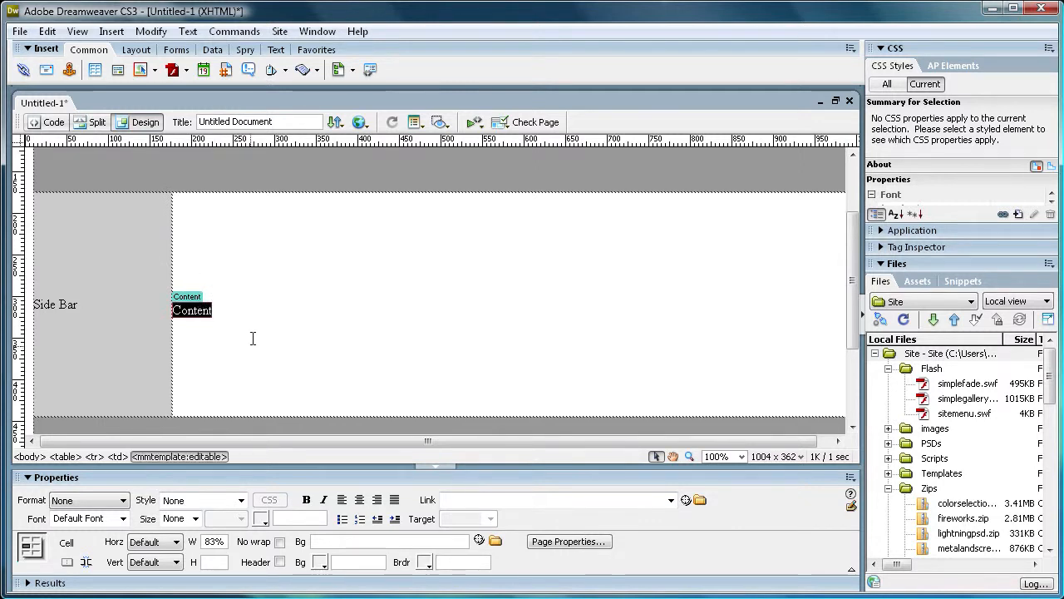
{"action": "mouse_move", "coordinate": [119, 267]}
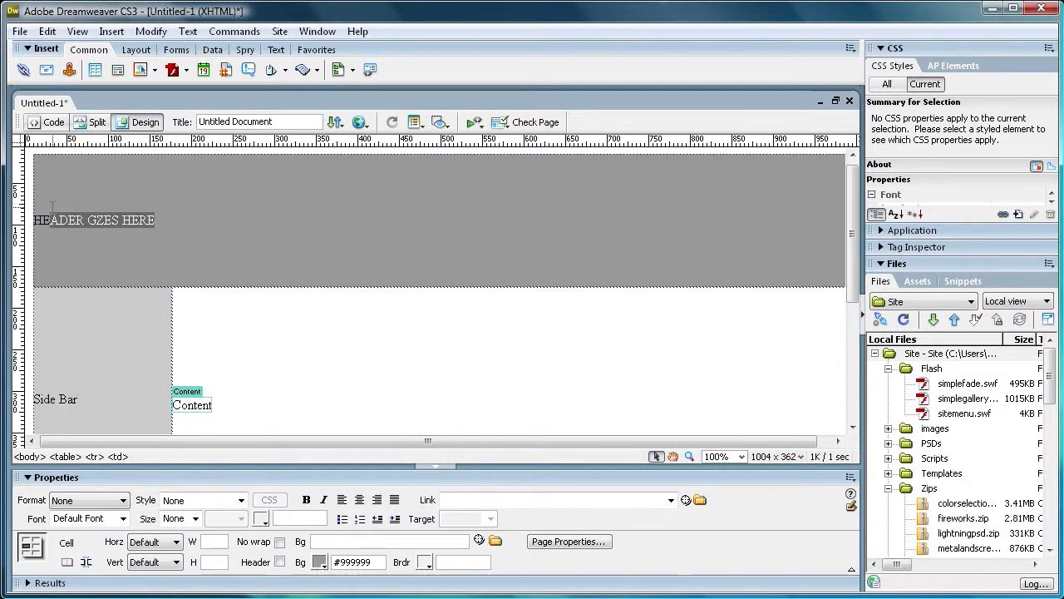
{"action": "scroll", "scroll_direction": "down", "scroll_amount": 3}
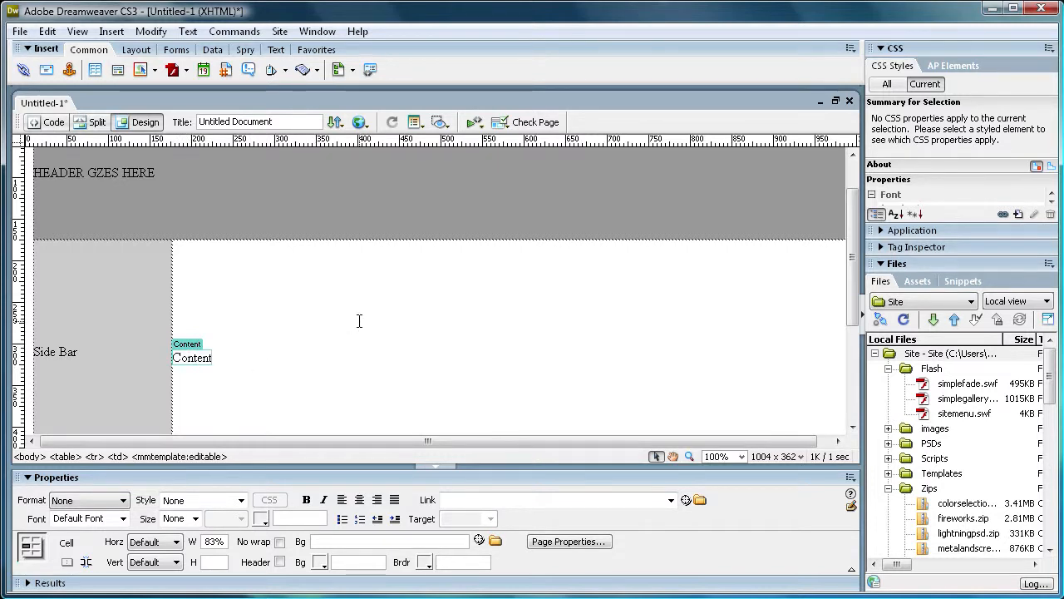
{"action": "mouse_move", "coordinate": [314, 306]}
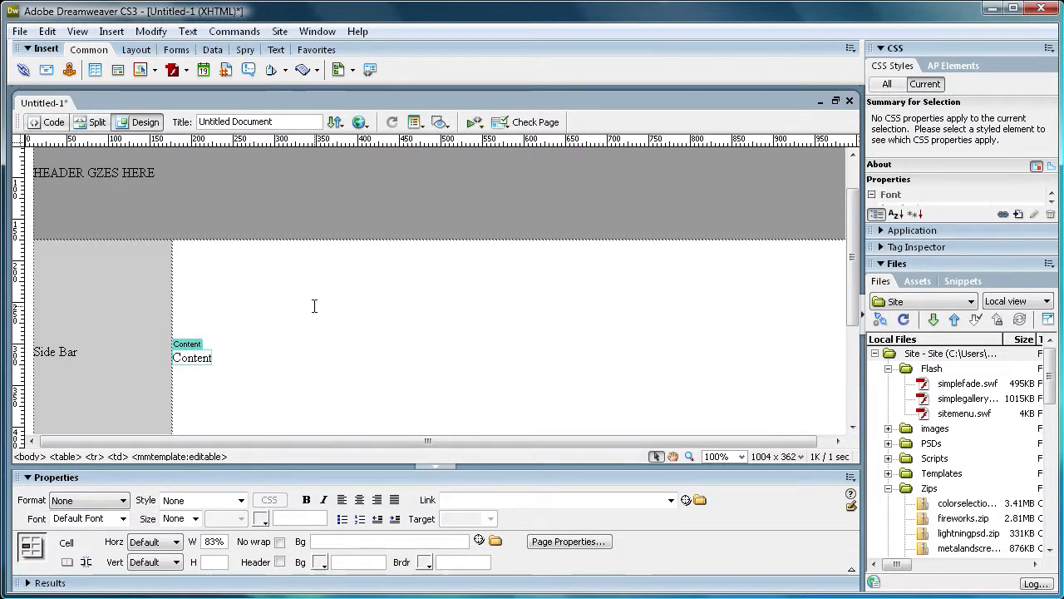
{"action": "mouse_move", "coordinate": [266, 317]}
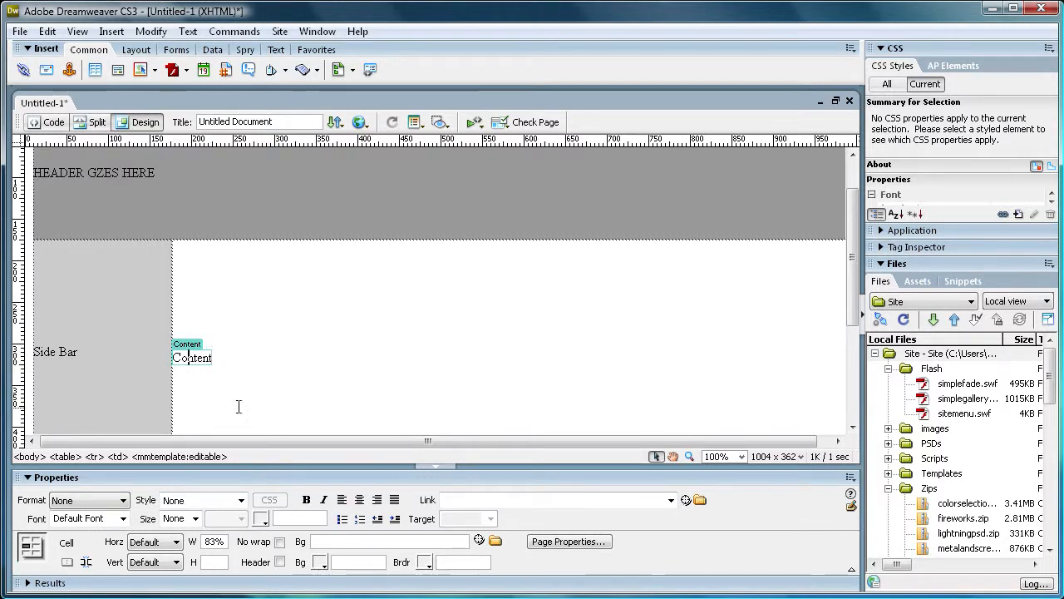
{"action": "mouse_move", "coordinate": [192, 358]}
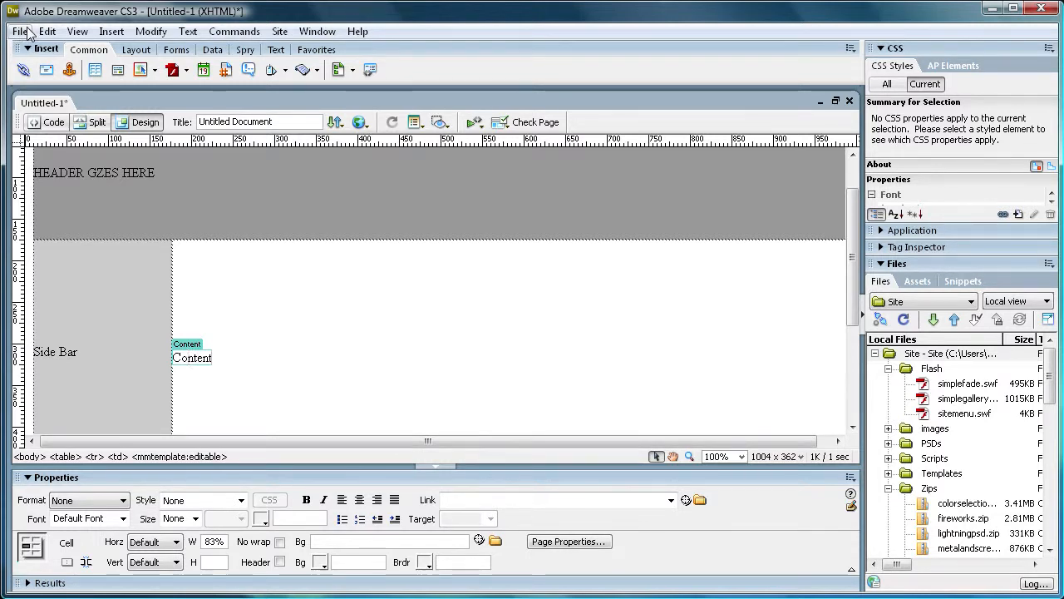
{"action": "mouse_move", "coordinate": [187, 309]}
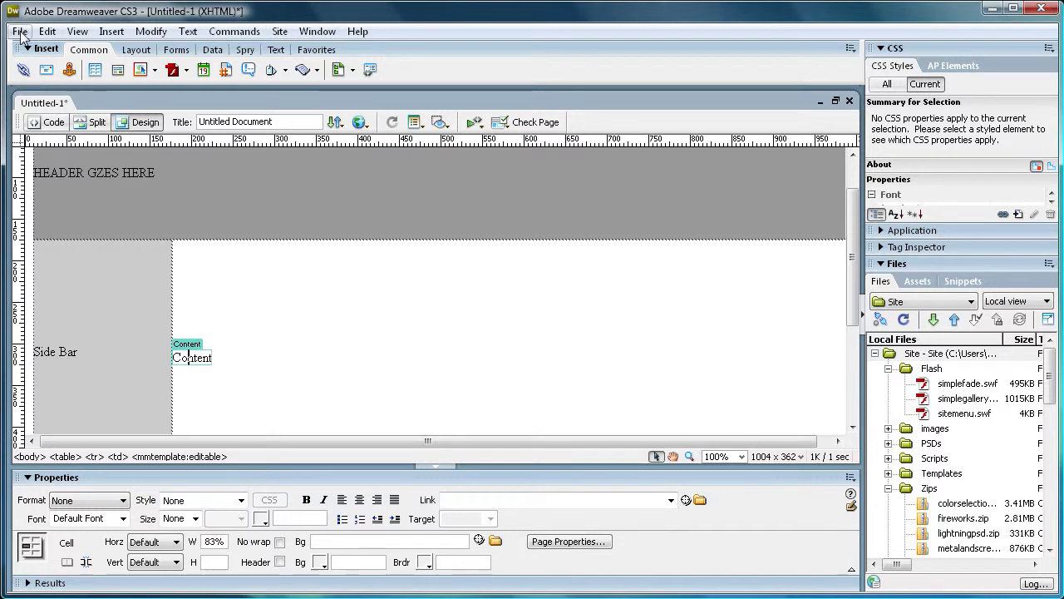
Save the layout as a site template named 'Demo Template.dwt'.
{"action": "left_click", "coordinate": [22, 31]}
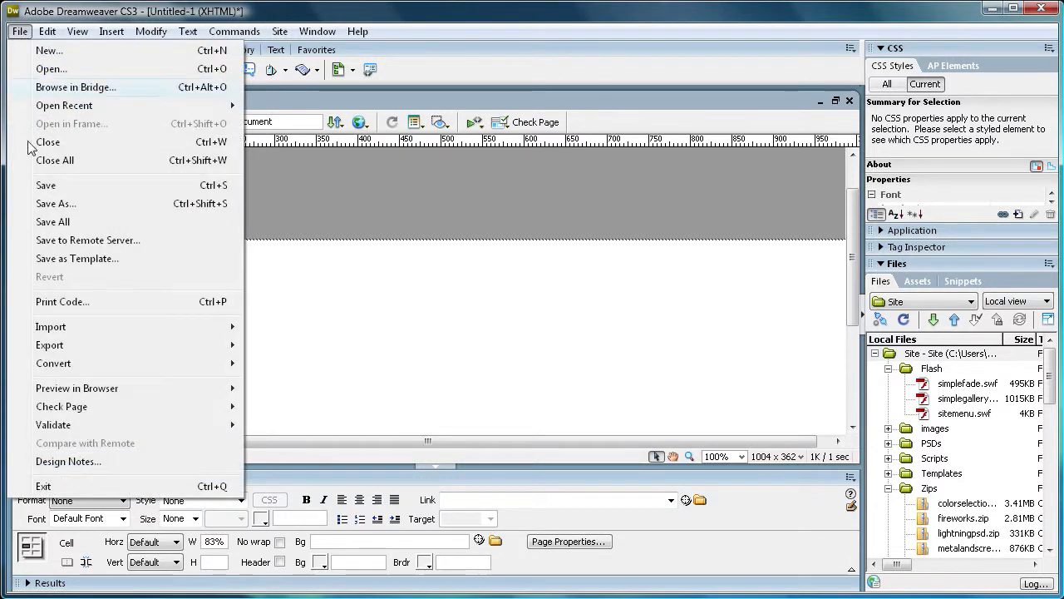
{"action": "mouse_move", "coordinate": [73, 204]}
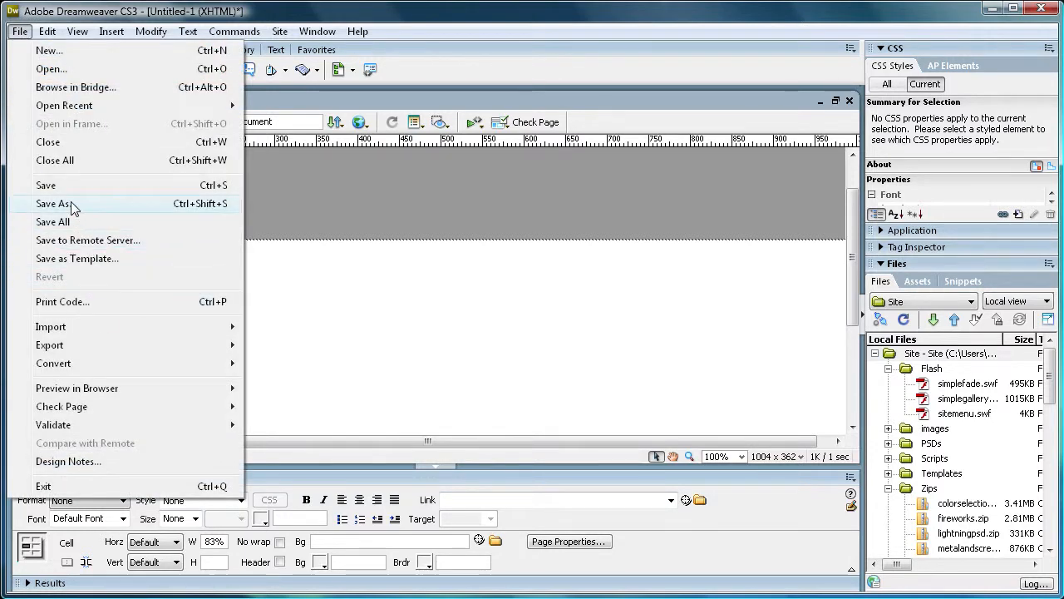
{"action": "left_click", "coordinate": [51, 204]}
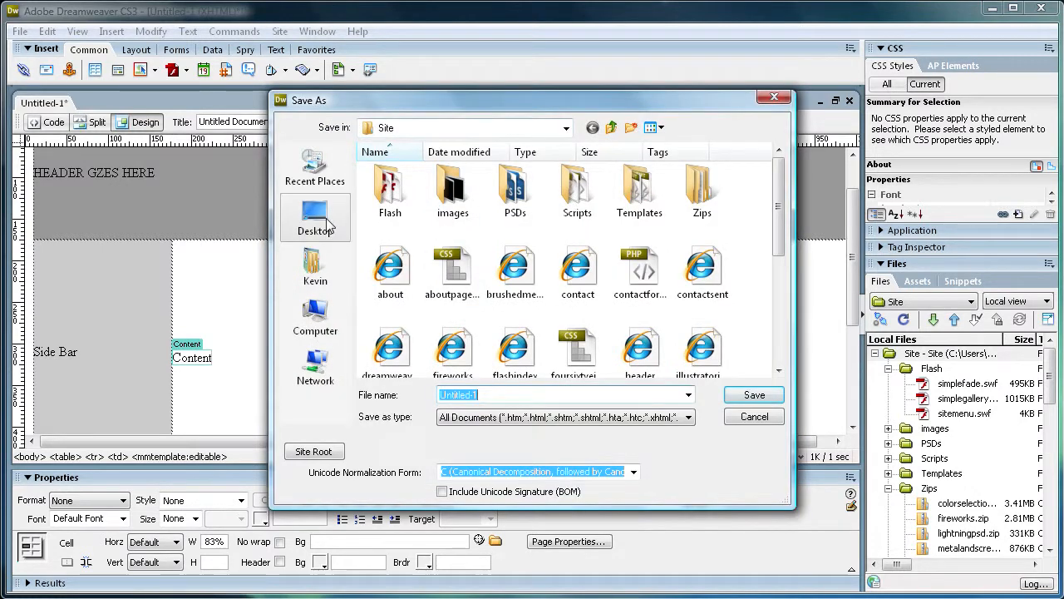
{"action": "mouse_move", "coordinate": [315, 224]}
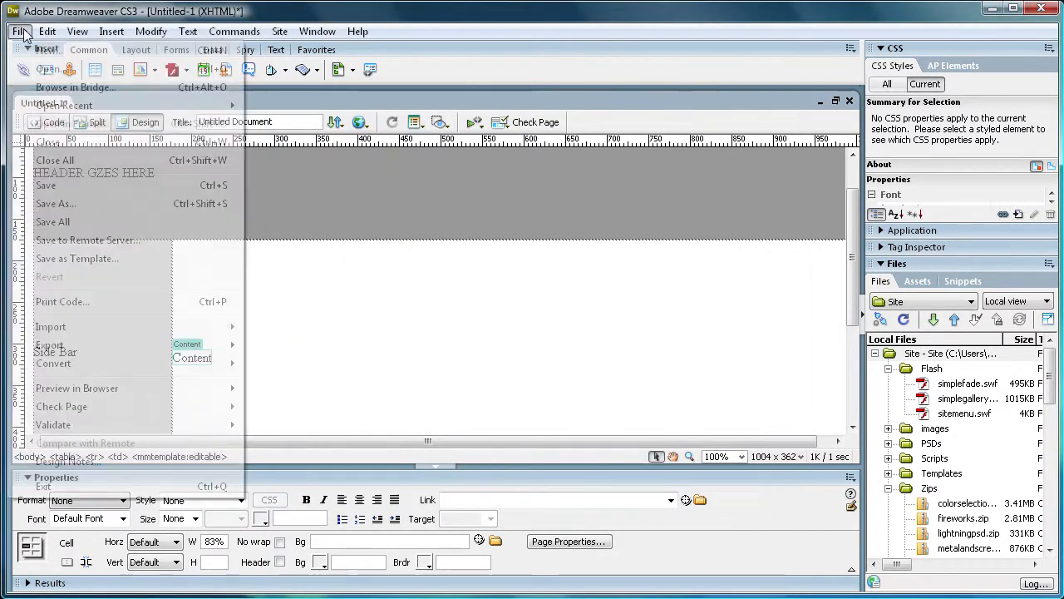
{"action": "left_click", "coordinate": [76, 258]}
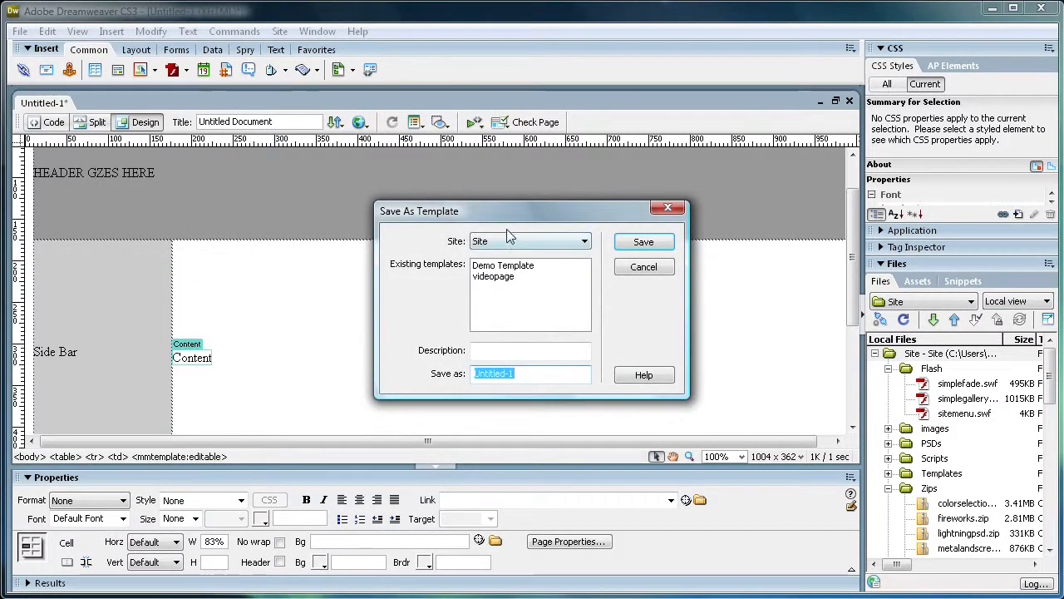
{"action": "type", "text": "Demo Template"}
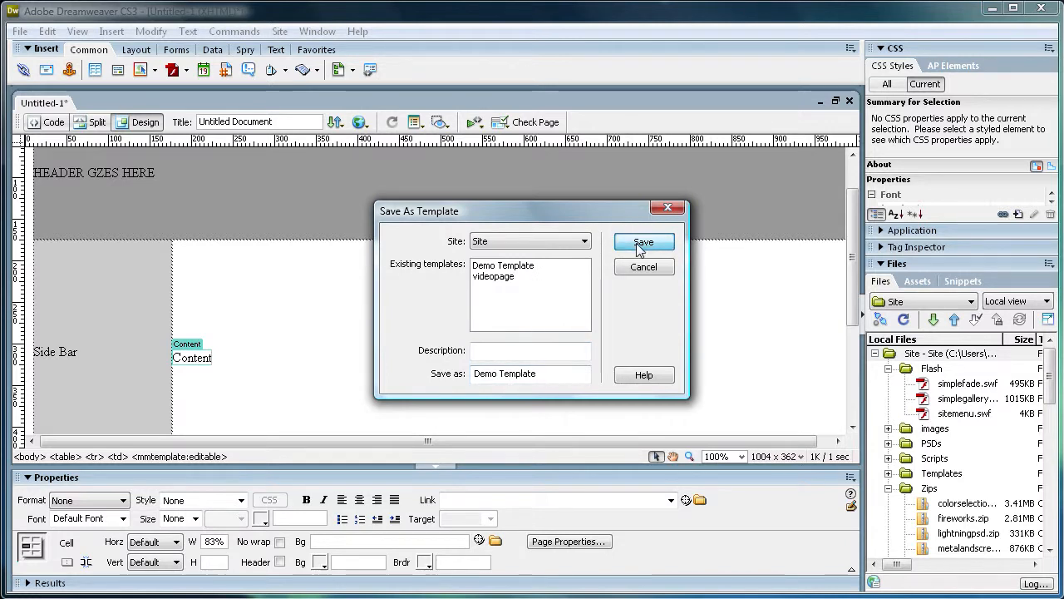
{"action": "left_click", "coordinate": [644, 242]}
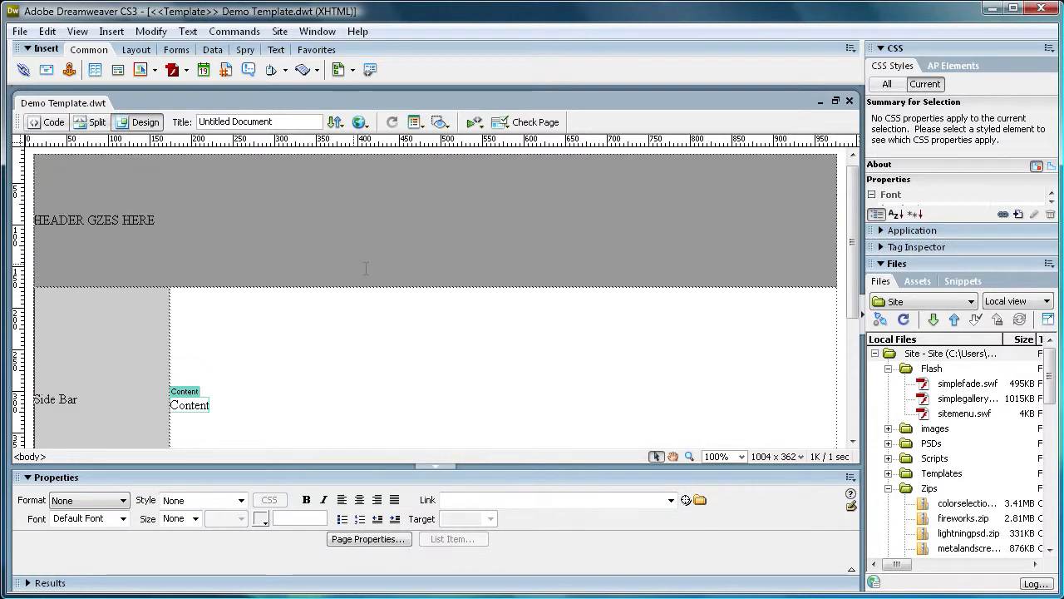
{"action": "mouse_move", "coordinate": [436, 208]}
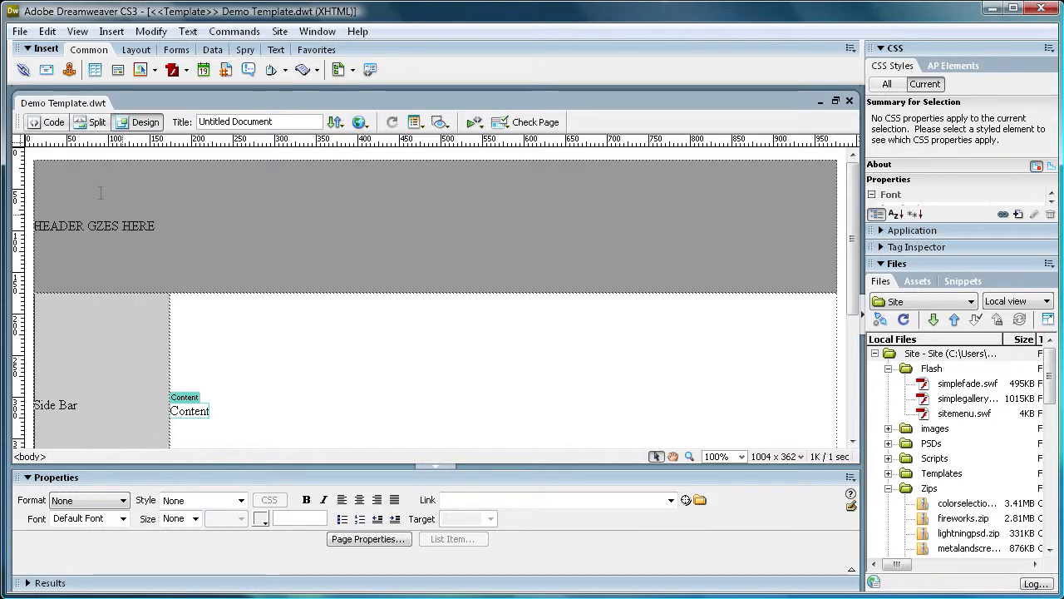
{"action": "mouse_move", "coordinate": [157, 225]}
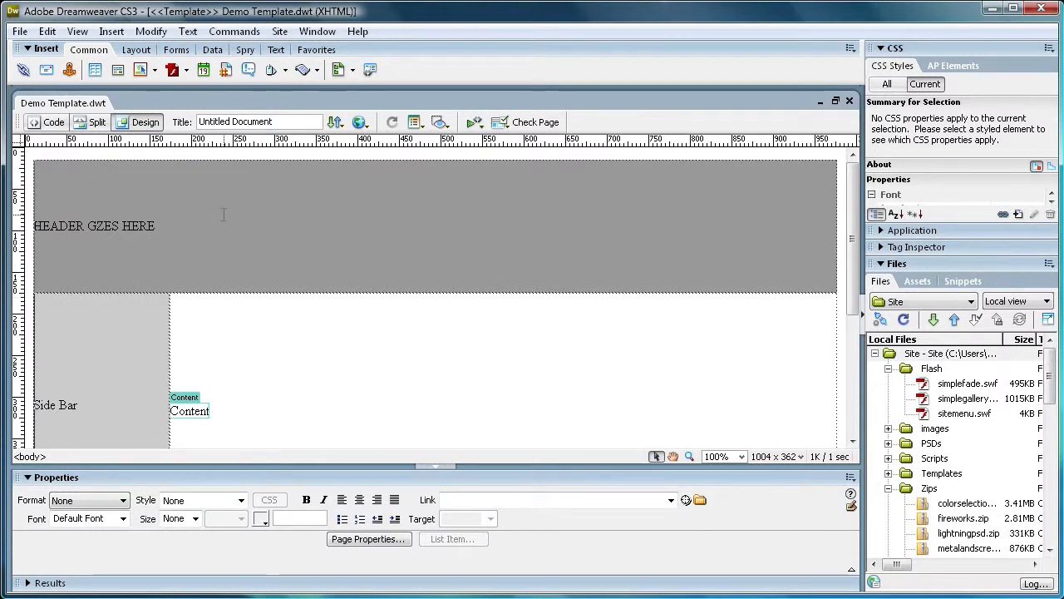
{"action": "mouse_move", "coordinate": [155, 236]}
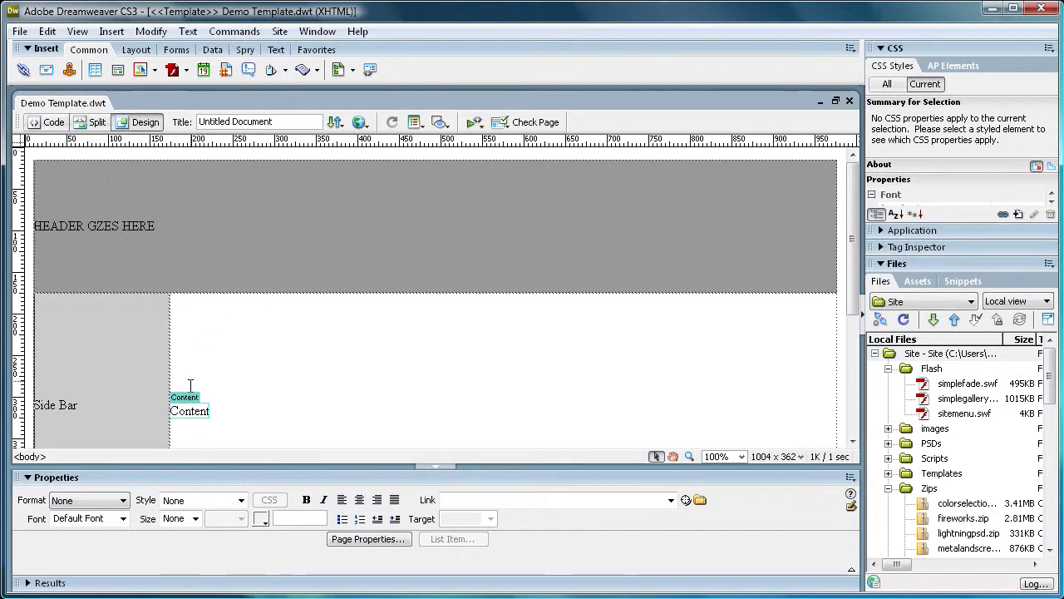
{"action": "left_click", "coordinate": [944, 354]}
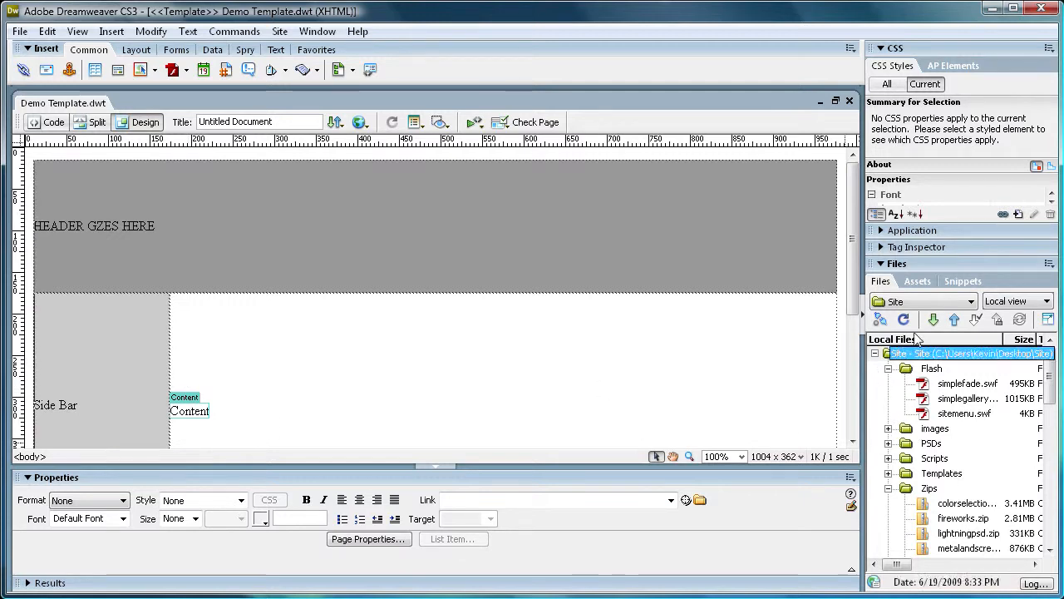
{"action": "left_click", "coordinate": [969, 300]}
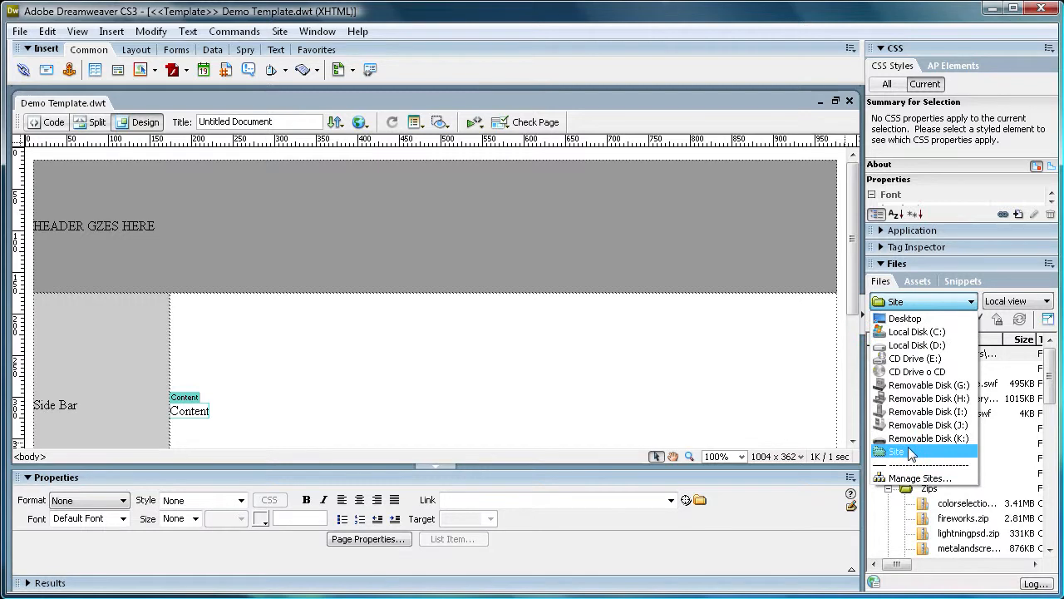
{"action": "left_click", "coordinate": [896, 451]}
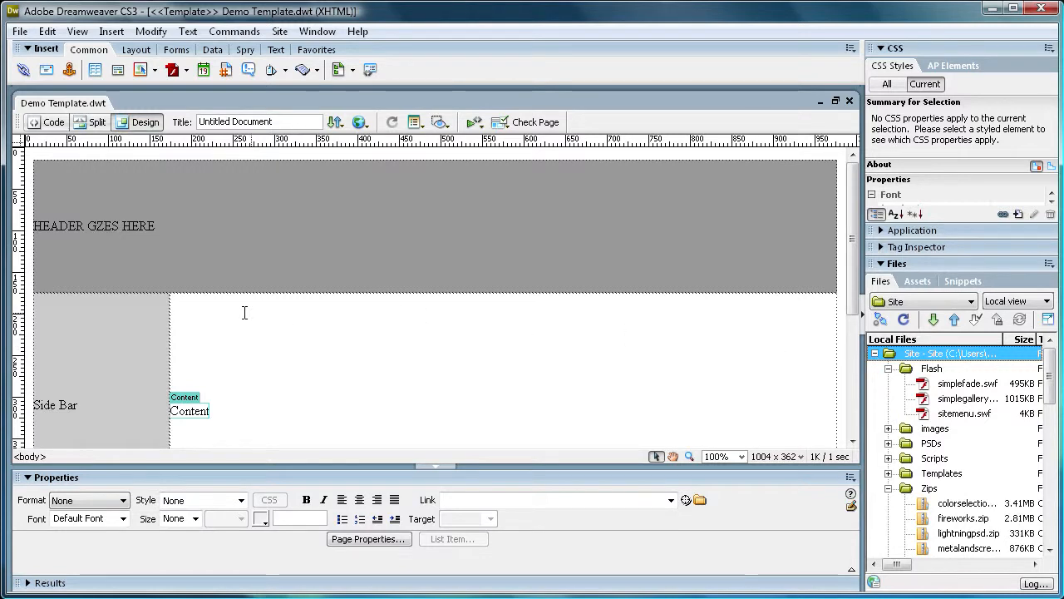
{"action": "mouse_move", "coordinate": [624, 359]}
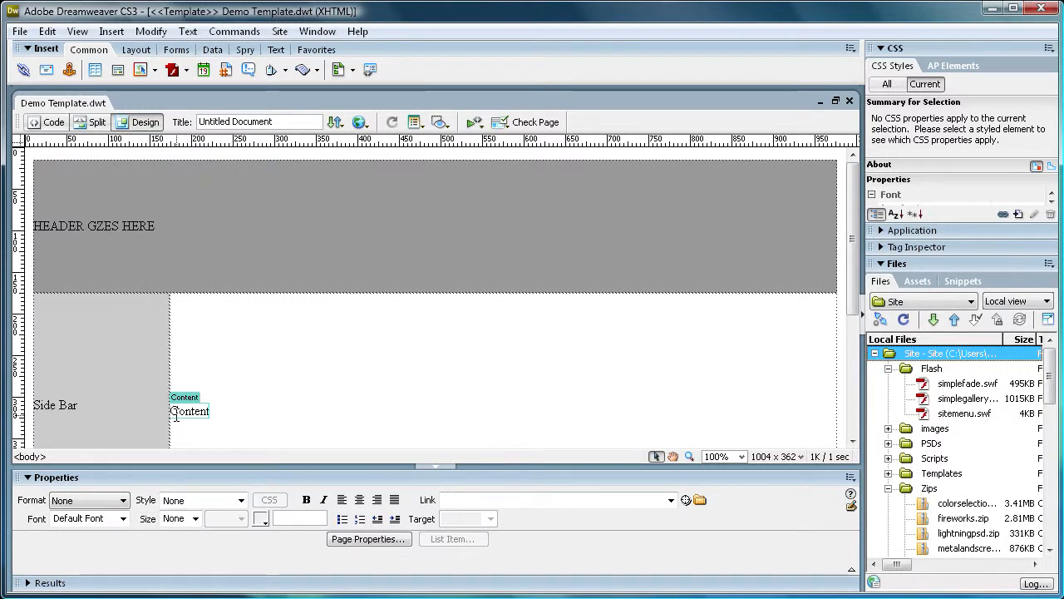
{"action": "mouse_move", "coordinate": [209, 314]}
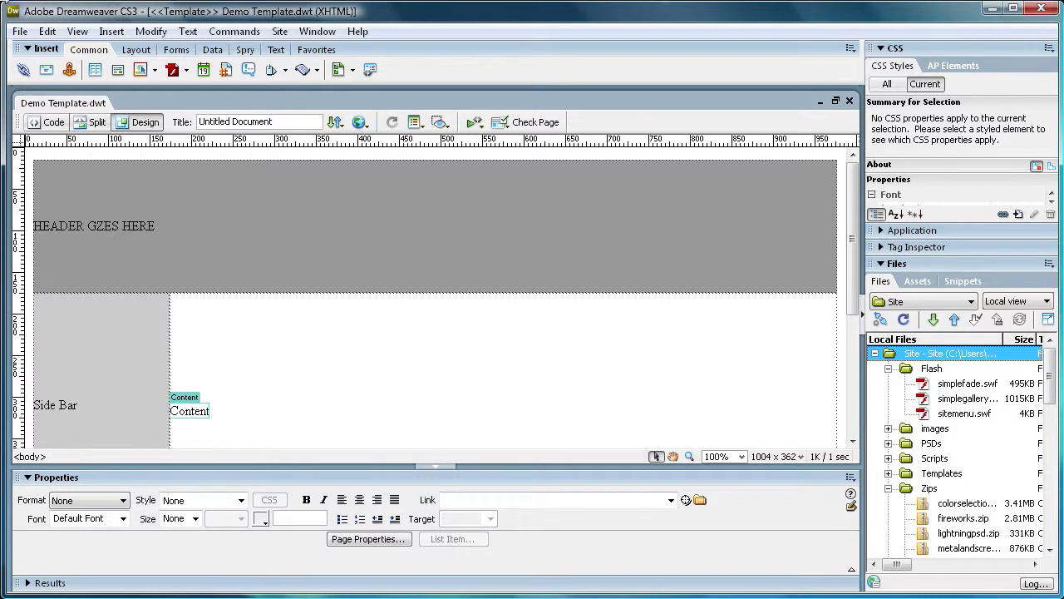
{"action": "mouse_move", "coordinate": [327, 9]}
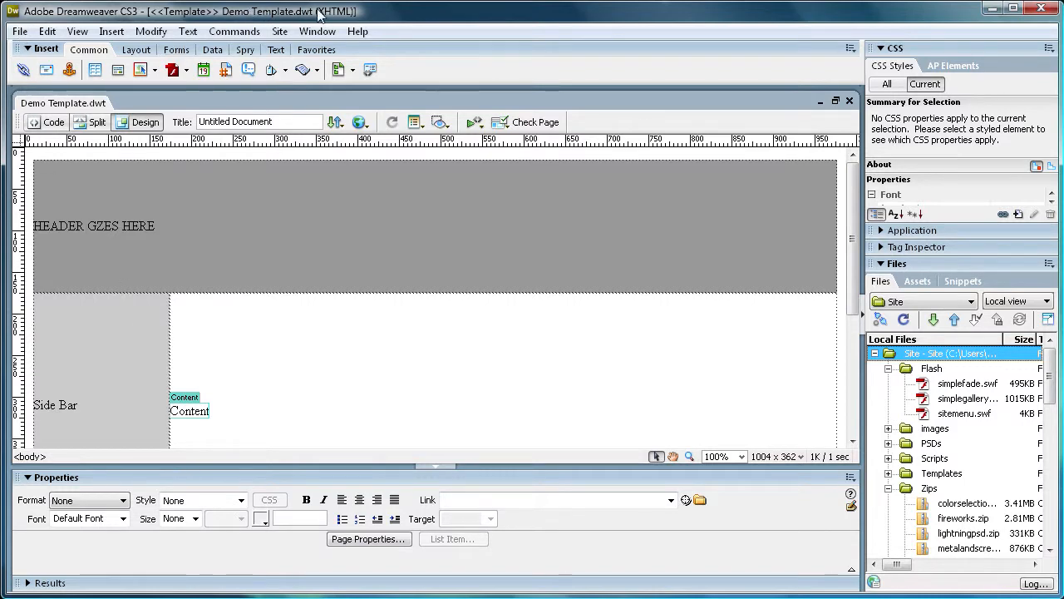
{"action": "mouse_move", "coordinate": [318, 31]}
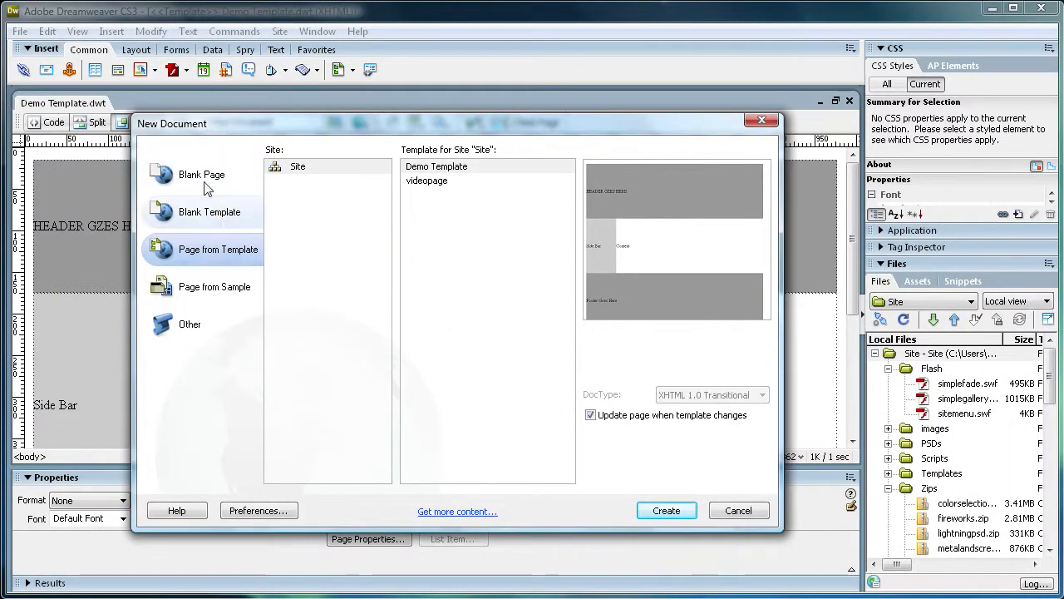
Create Untitled-2 as a Page from Template using Demo Template for site Site.
{"action": "left_click", "coordinate": [201, 175]}
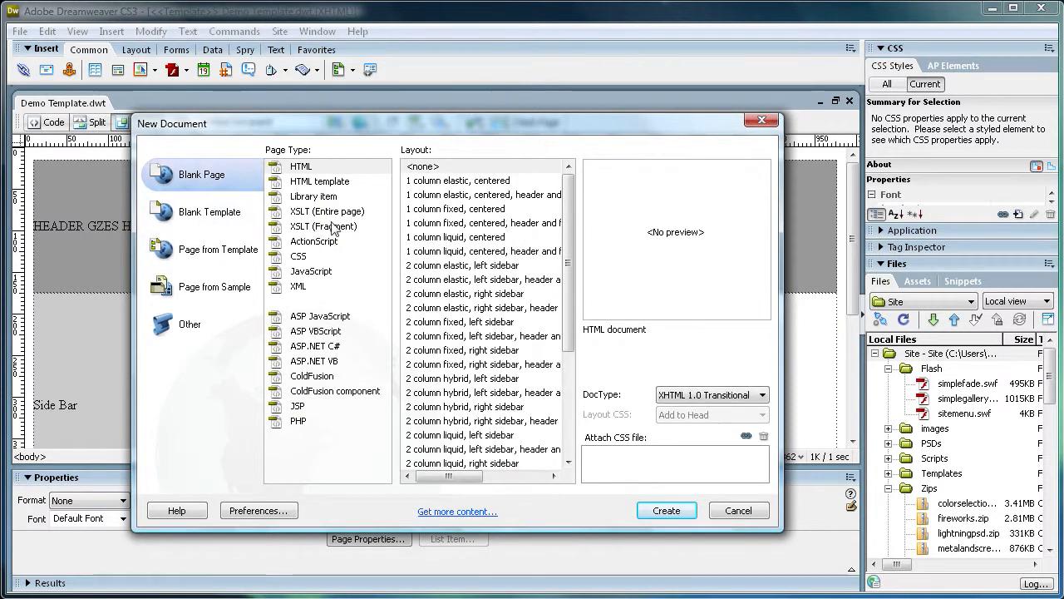
{"action": "left_click", "coordinate": [219, 249]}
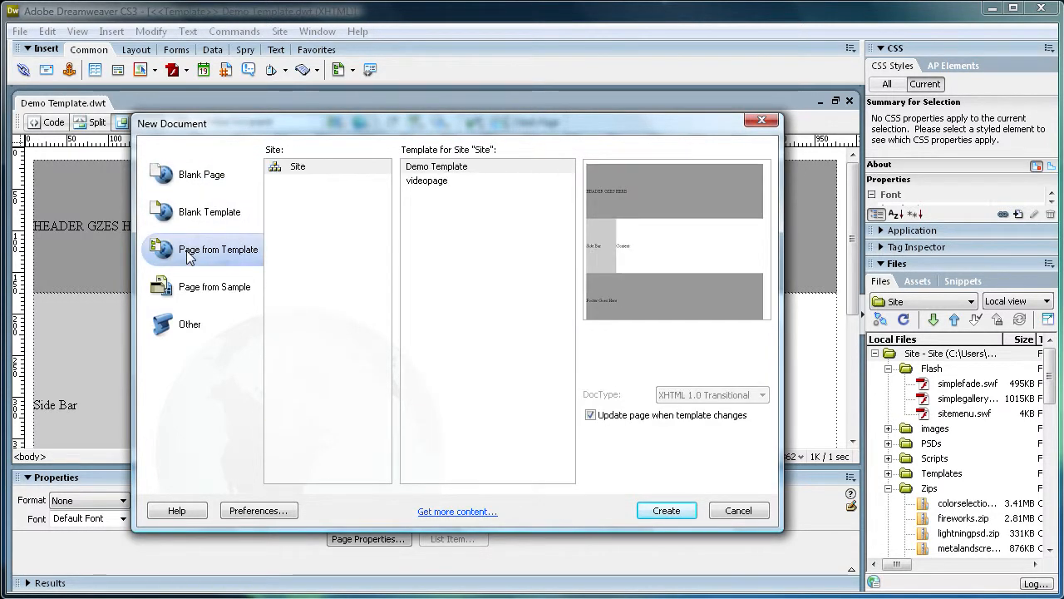
{"action": "left_click", "coordinate": [436, 166]}
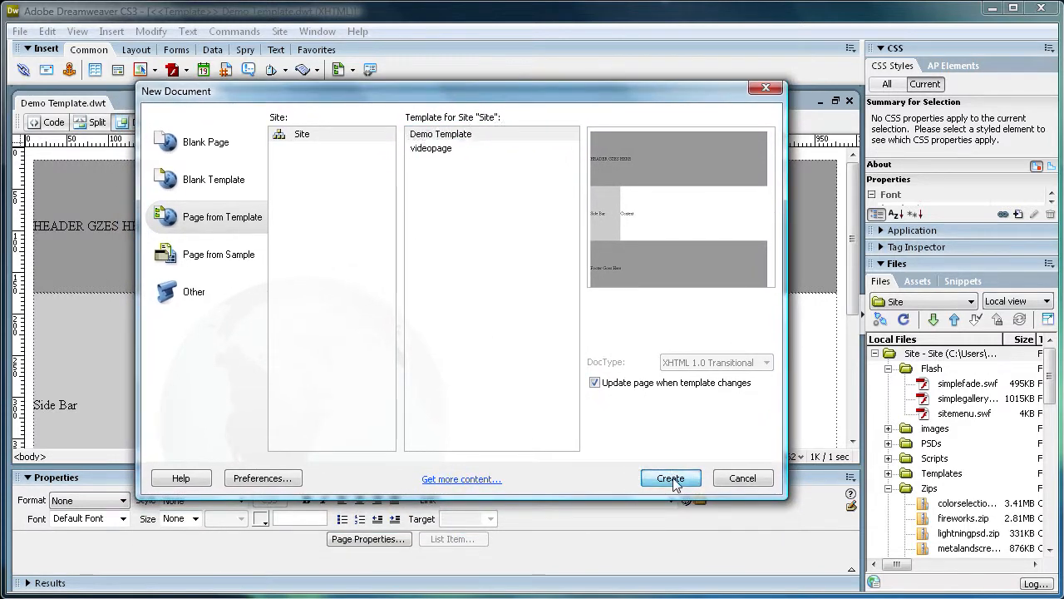
{"action": "left_click", "coordinate": [670, 477]}
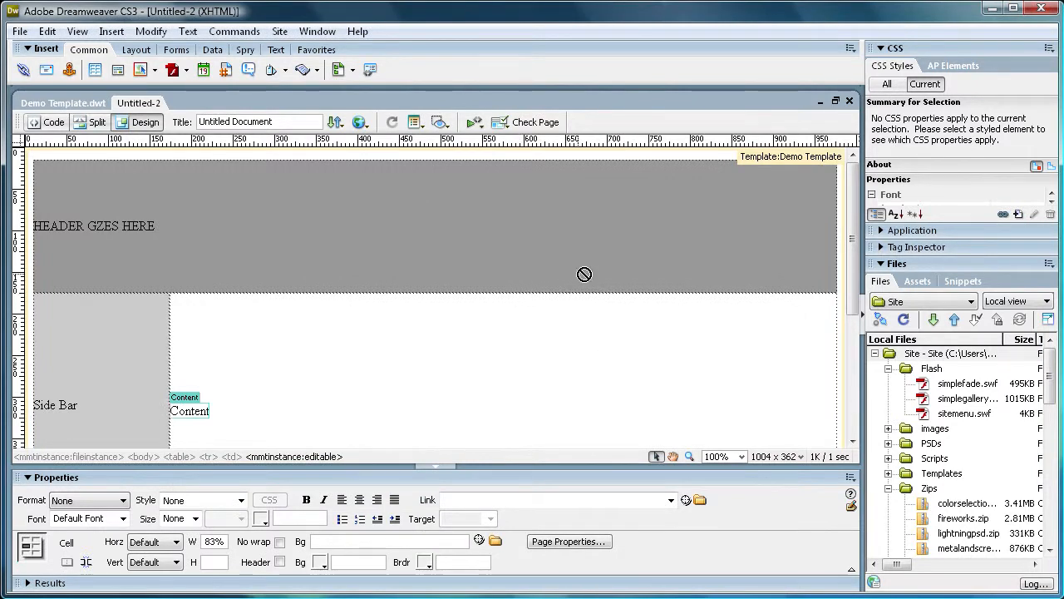
{"action": "mouse_move", "coordinate": [748, 153]}
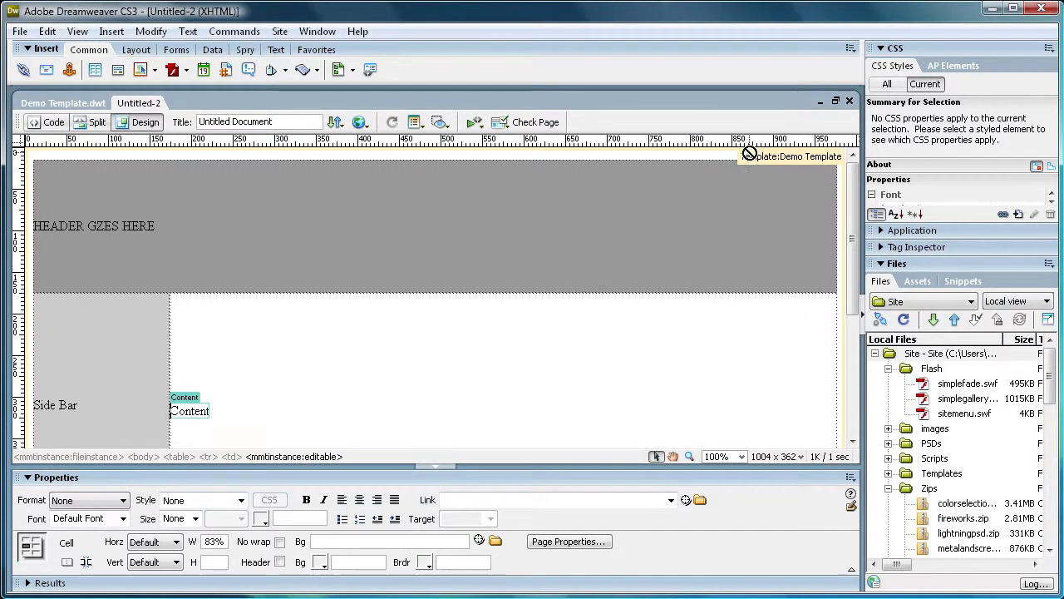
{"action": "mouse_move", "coordinate": [106, 159]}
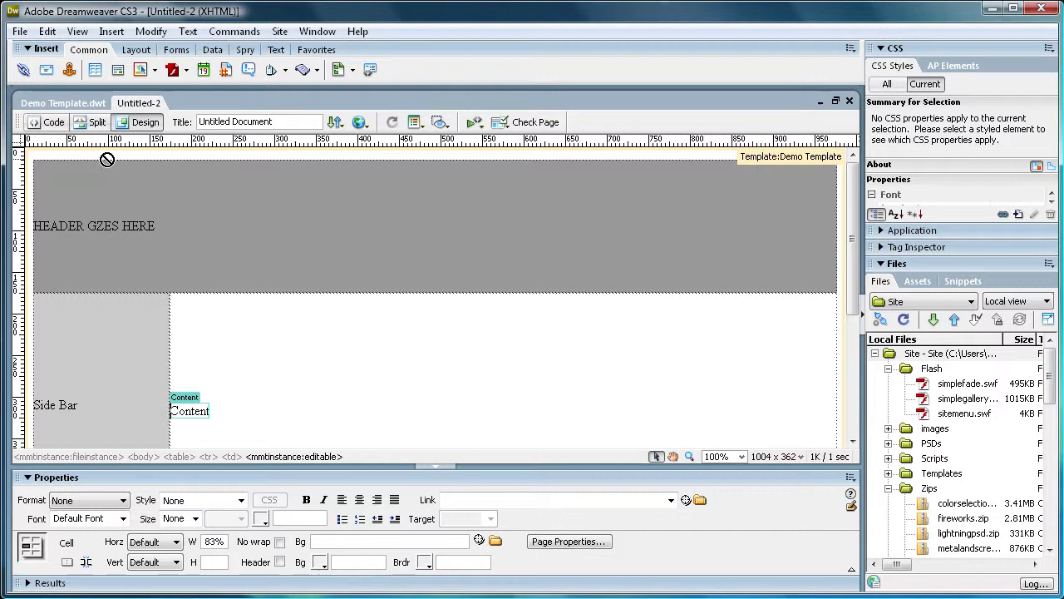
{"action": "mouse_move", "coordinate": [567, 422]}
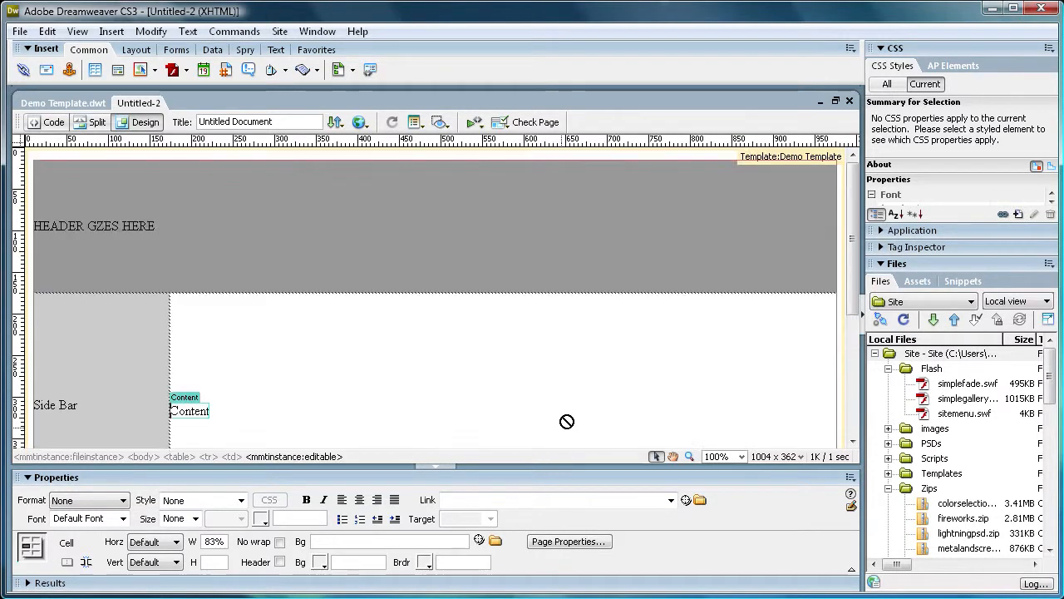
{"action": "mouse_move", "coordinate": [790, 158]}
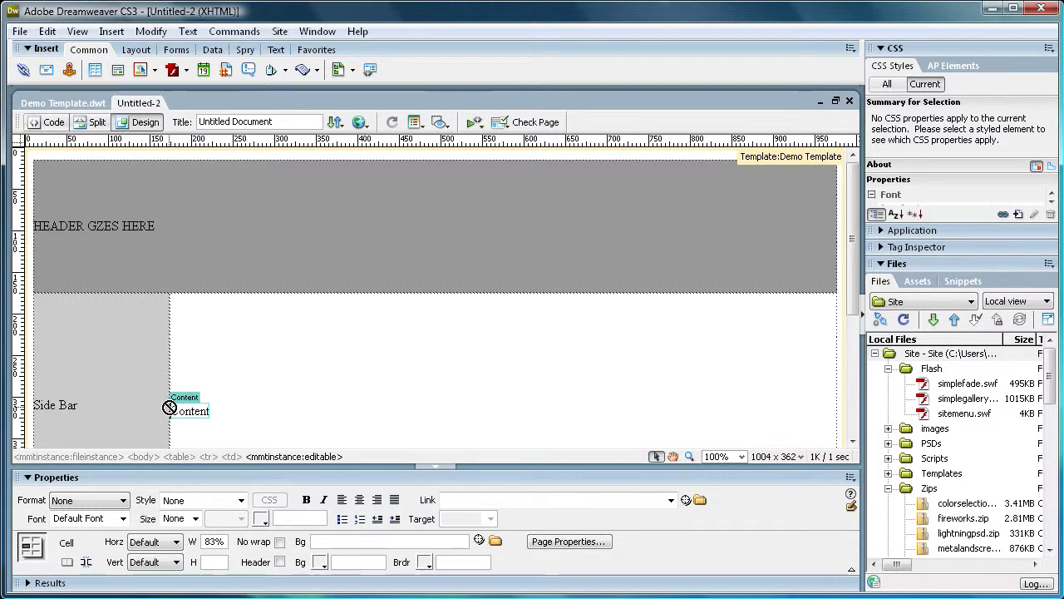
{"action": "double_click", "coordinate": [188, 411]}
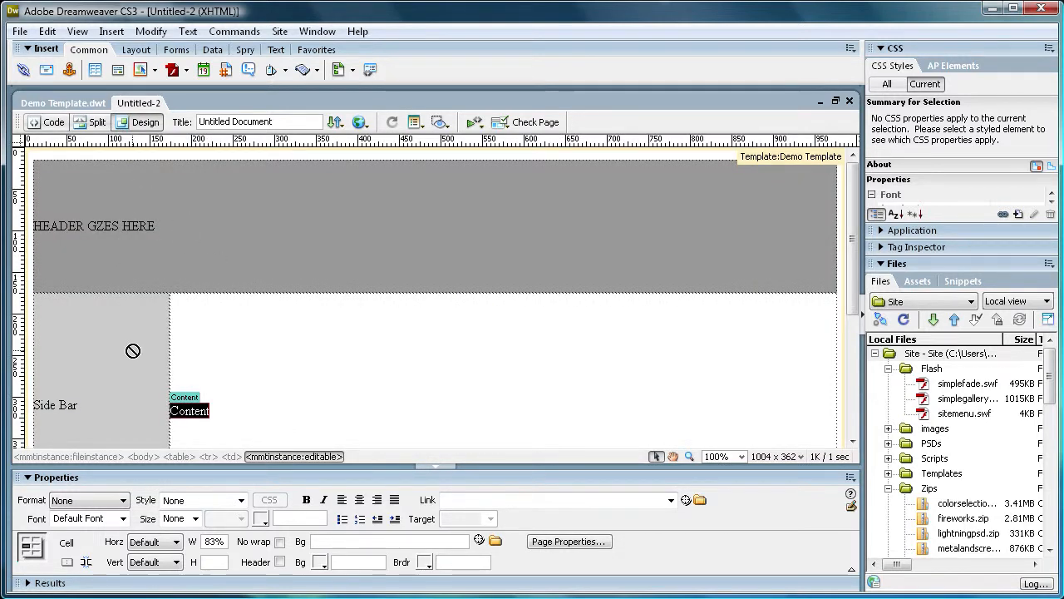
{"action": "scroll", "scroll_direction": "down", "scroll_amount": 3}
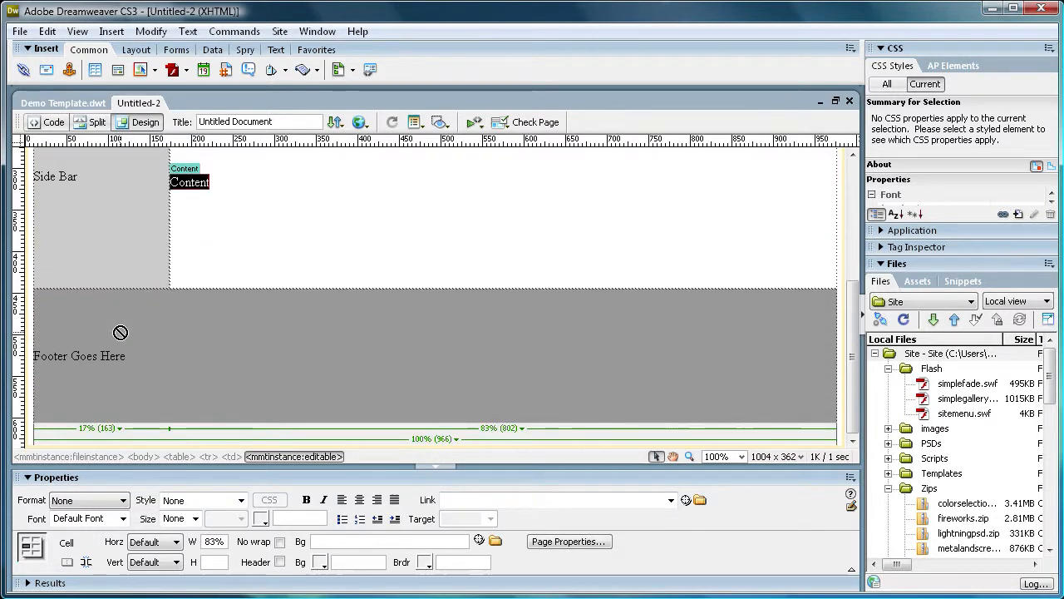
{"action": "scroll", "scroll_direction": "down", "scroll_amount": 3}
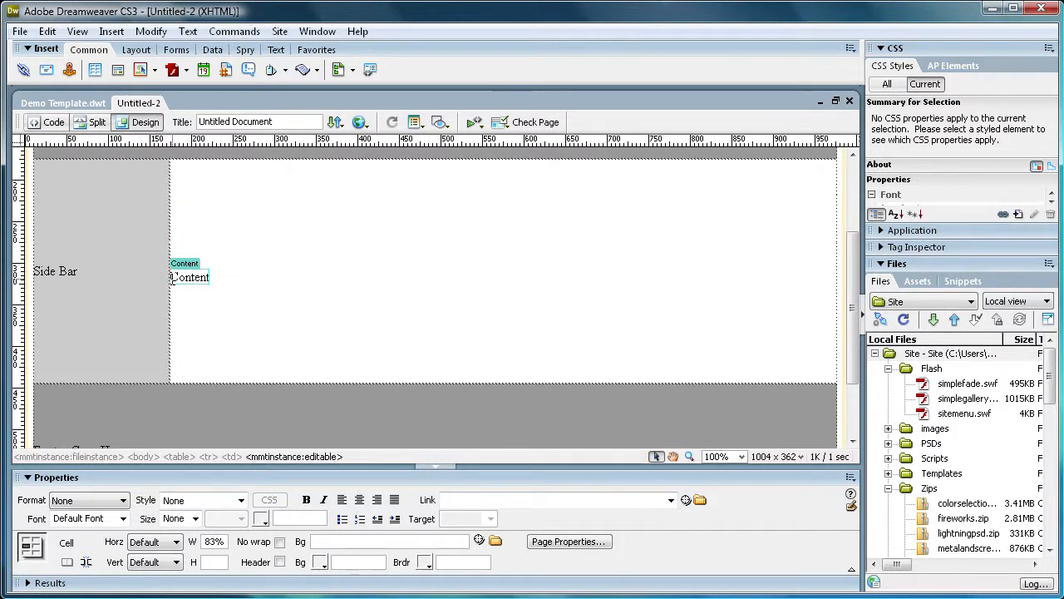
Replace the Content placeholder with 'Content Goes Here' and select it for repeated pasting.
{"action": "double_click", "coordinate": [189, 277]}
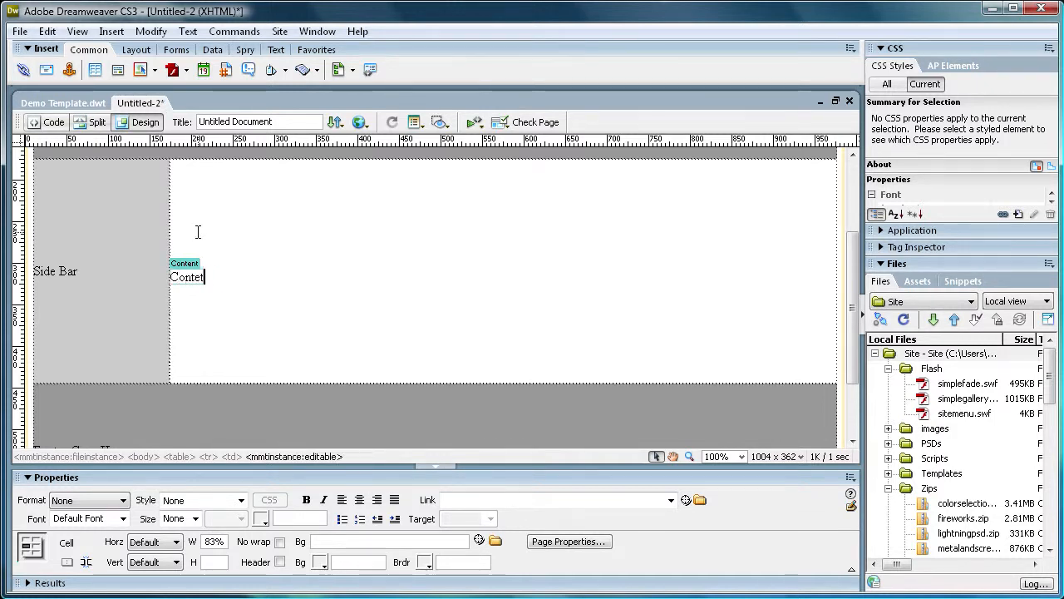
{"action": "type", "text": "t Goes"}
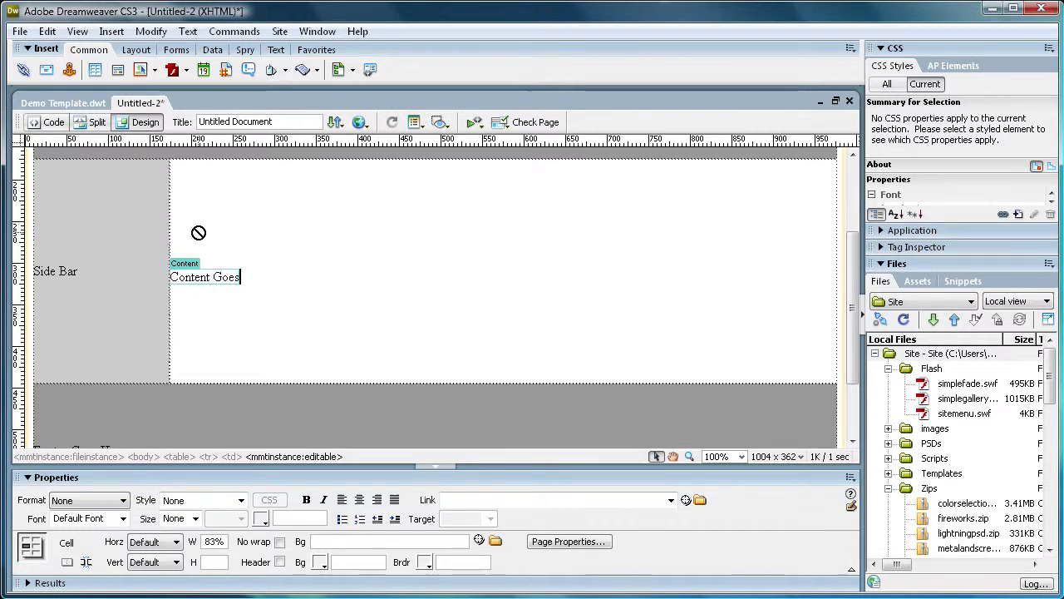
{"action": "type", "text": "He"}
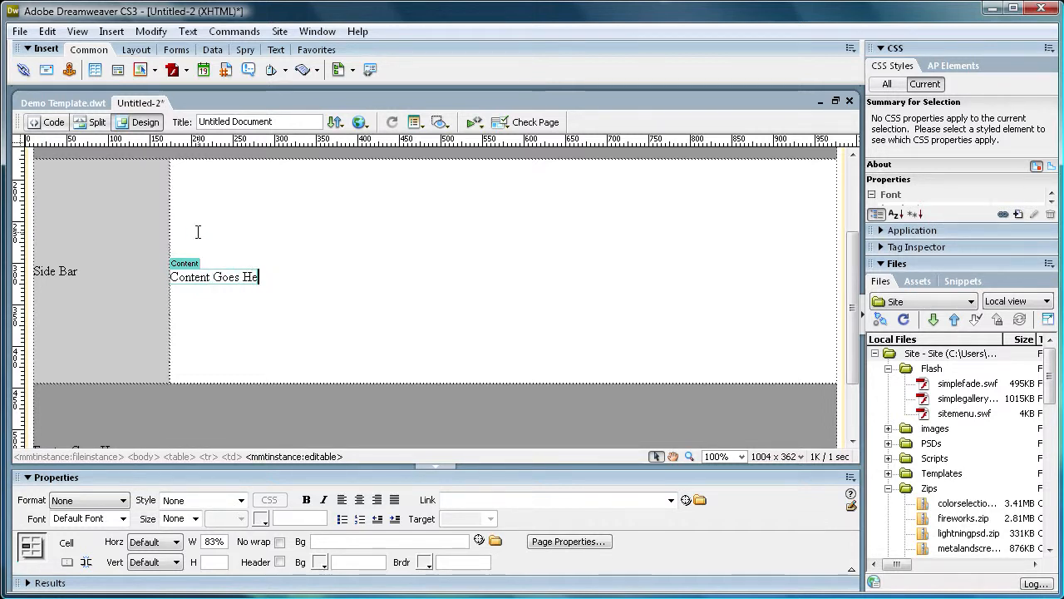
{"action": "double_click", "coordinate": [219, 276]}
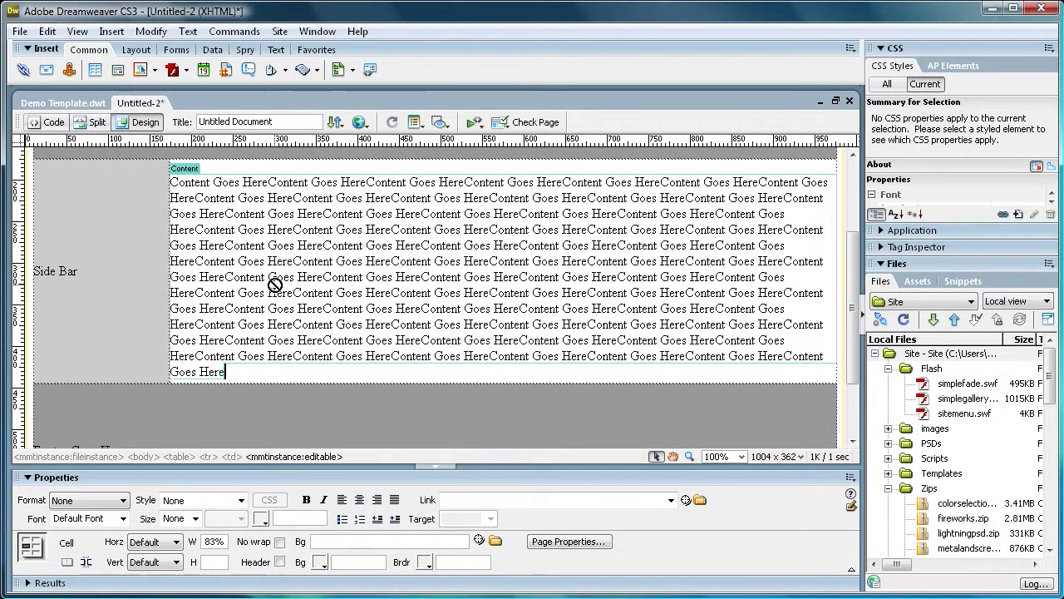
Save the page as Untitled-2.html in the Site folder, overwriting the existing file.
{"action": "left_click", "coordinate": [20, 31]}
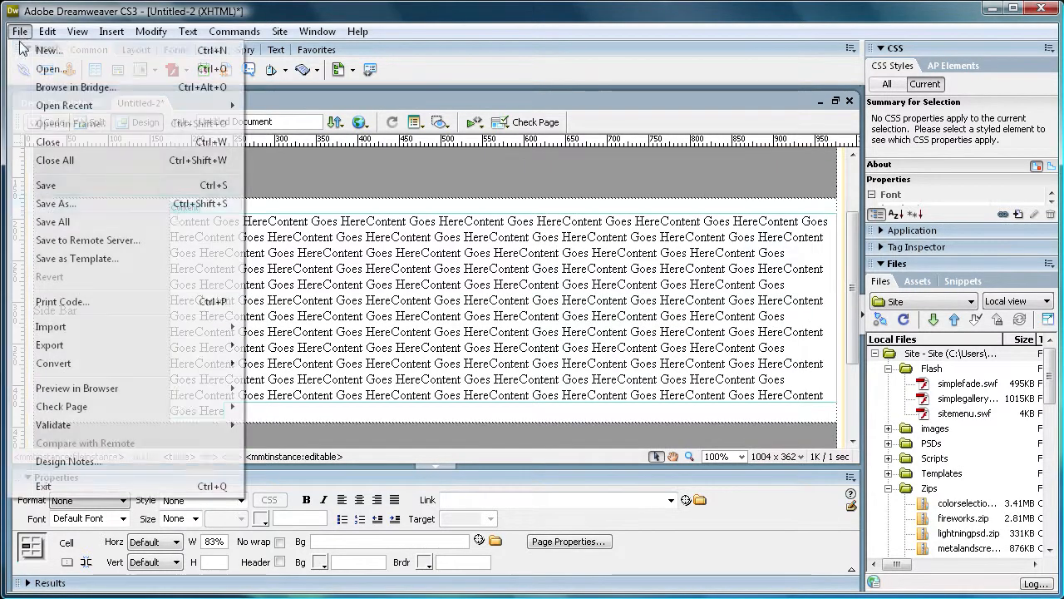
{"action": "left_click", "coordinate": [56, 204]}
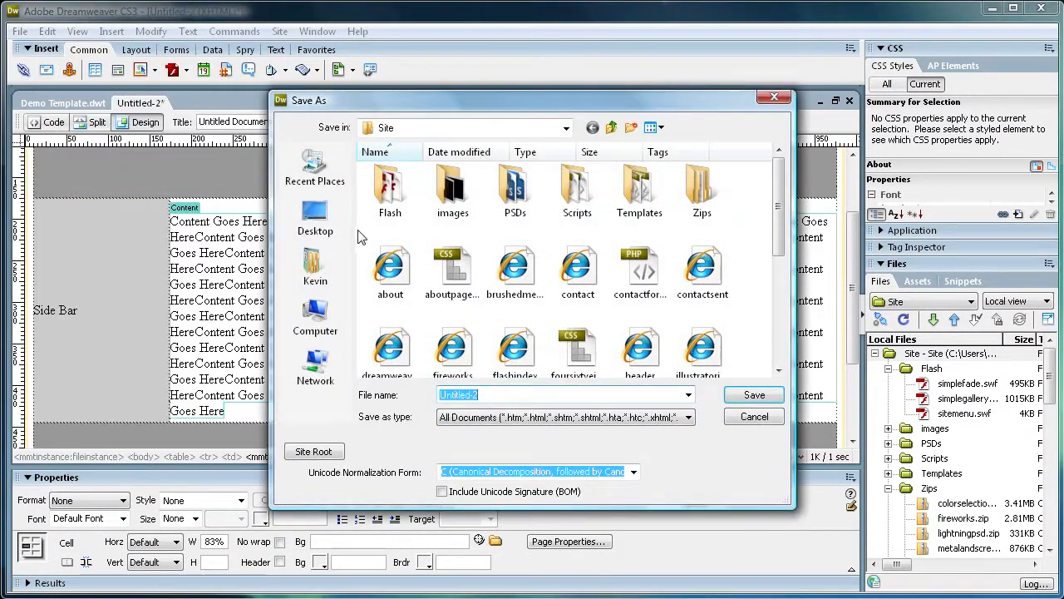
{"action": "mouse_move", "coordinate": [413, 95]}
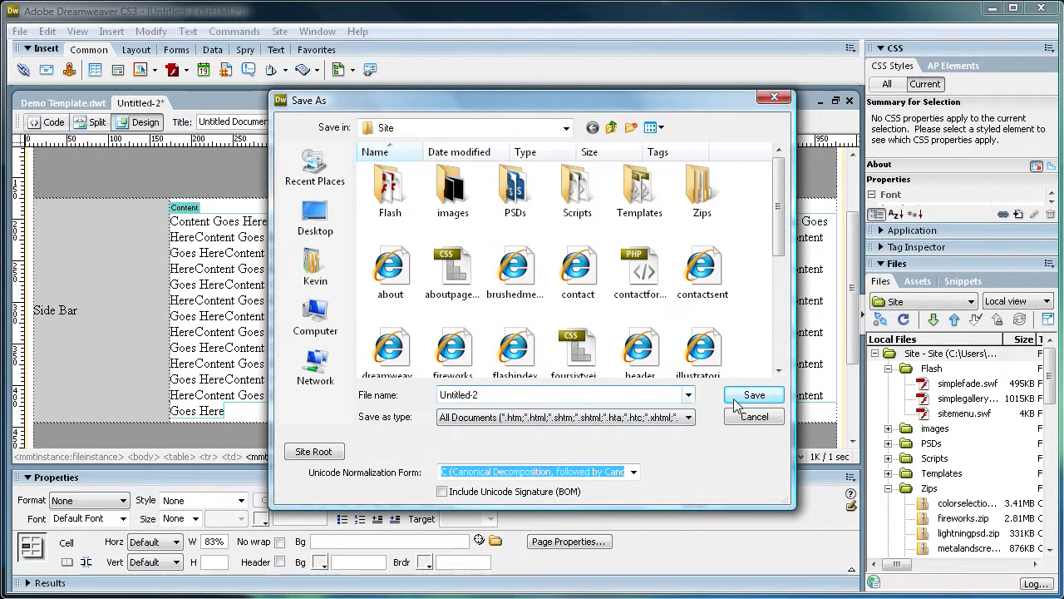
{"action": "left_click", "coordinate": [753, 395]}
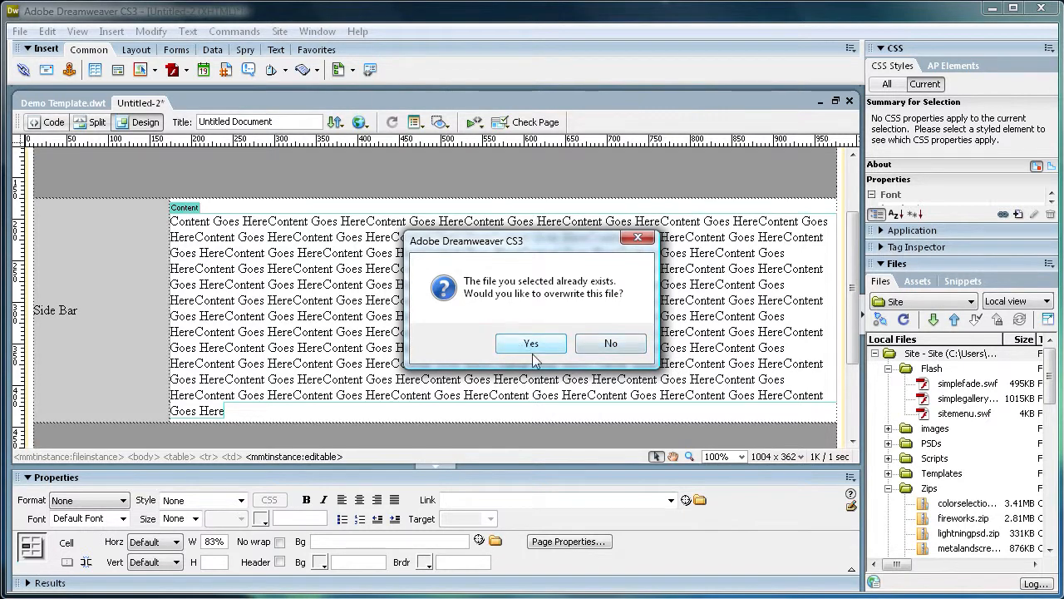
{"action": "left_click", "coordinate": [530, 342]}
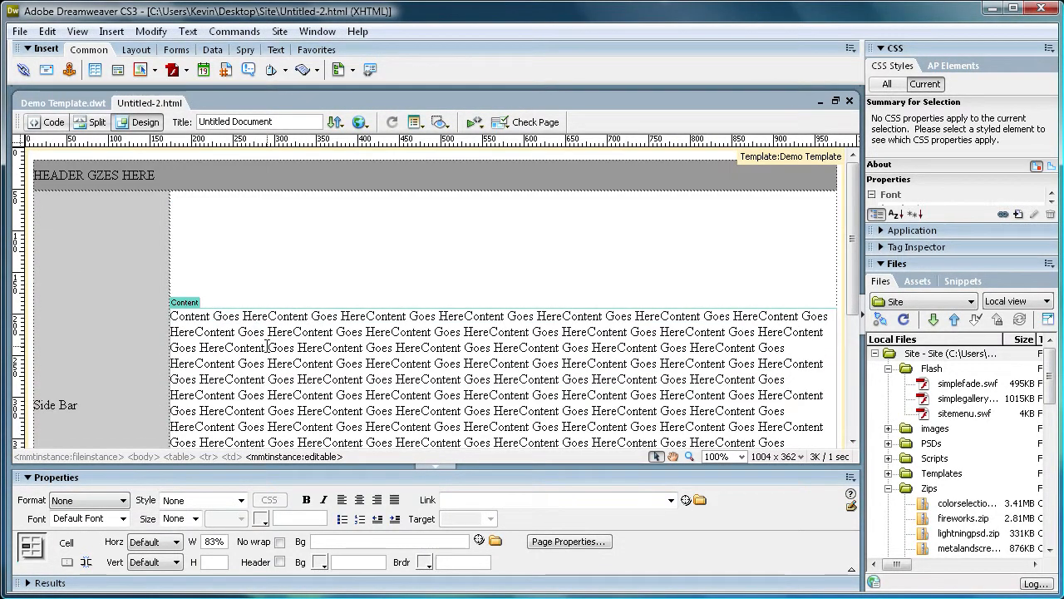
Return to Demo Template.dwt and correct the header text from GZES to GOES.
{"action": "scroll", "scroll_direction": "down", "scroll_amount": 3}
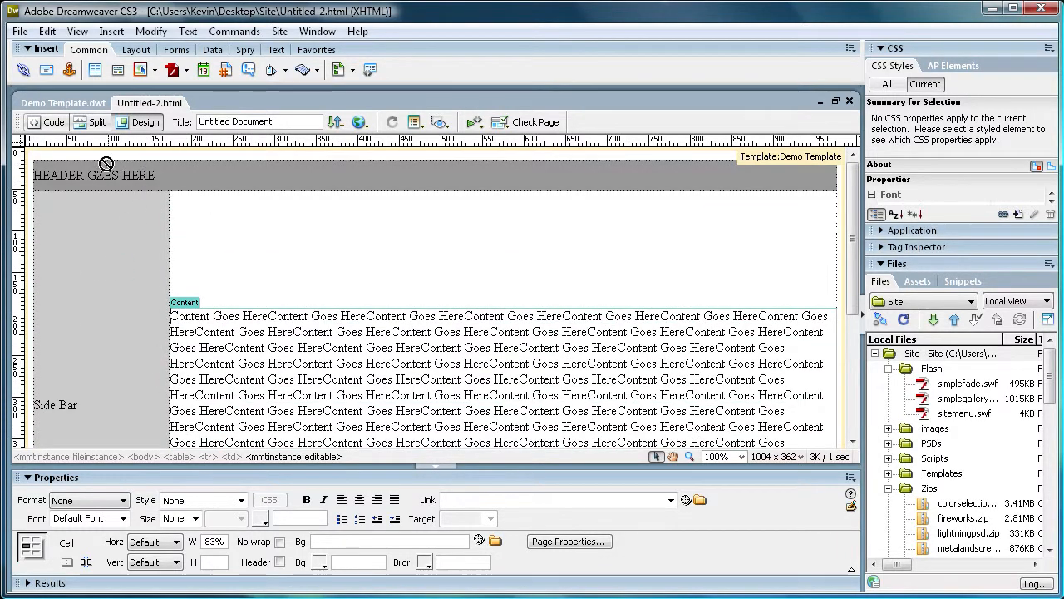
{"action": "left_click", "coordinate": [16, 31]}
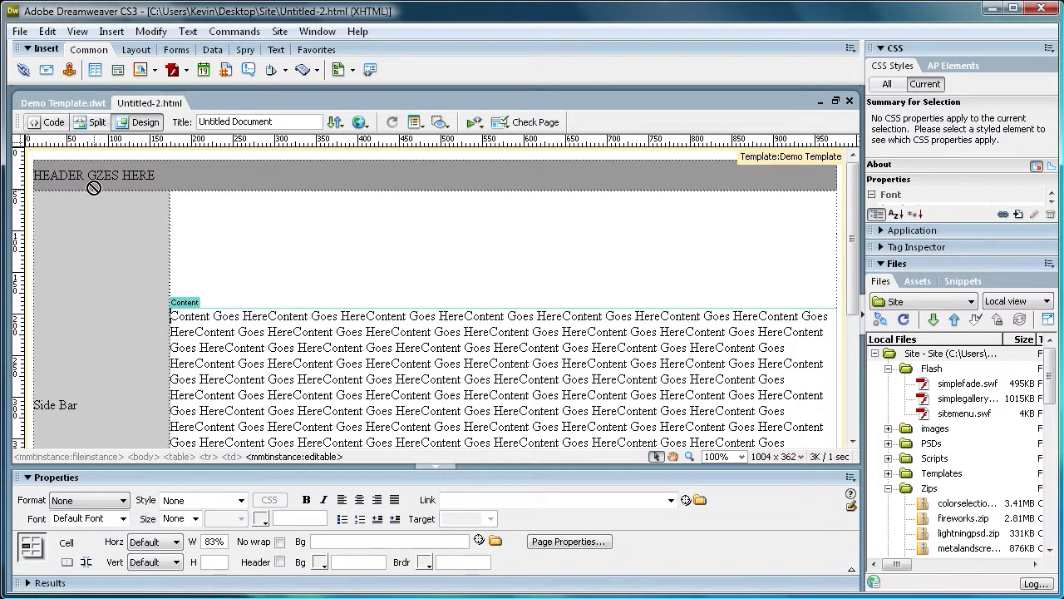
{"action": "mouse_move", "coordinate": [82, 182]}
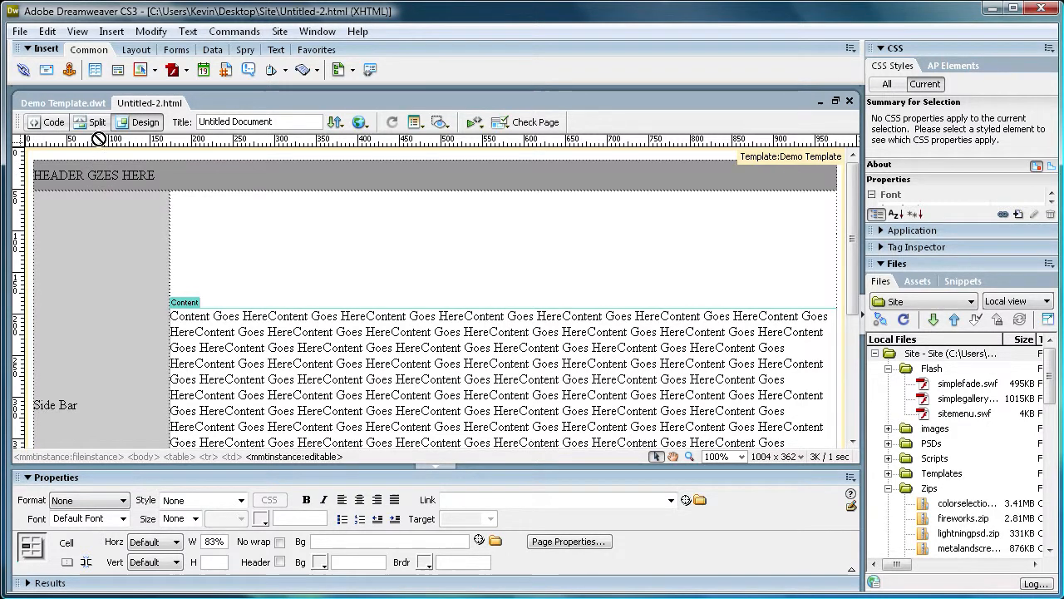
{"action": "left_click", "coordinate": [58, 102]}
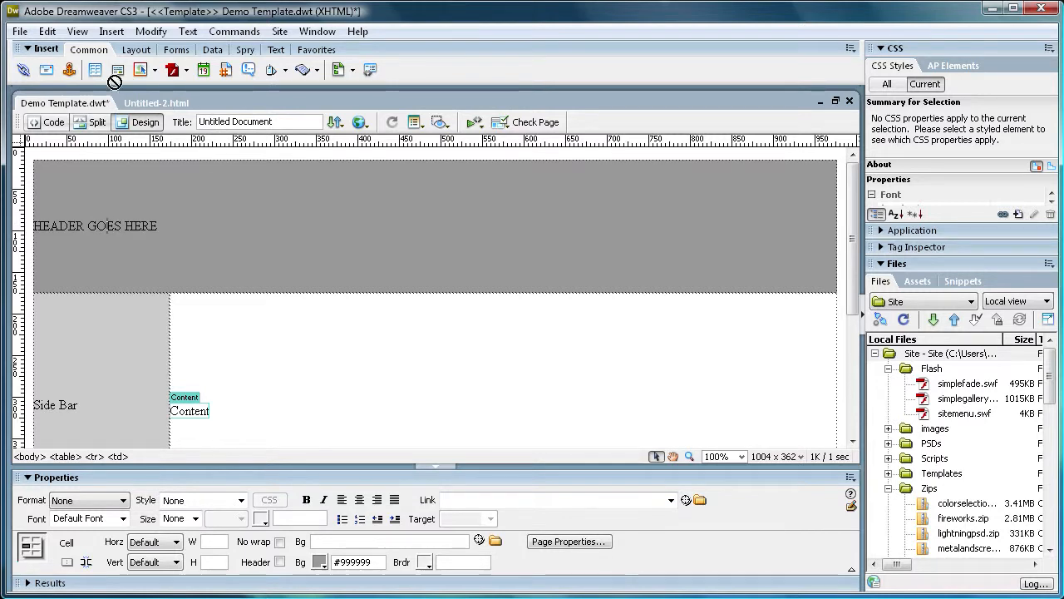
Save the edited template via File > Save, prompting to update Untitled-2.html.
{"action": "left_click", "coordinate": [11, 30]}
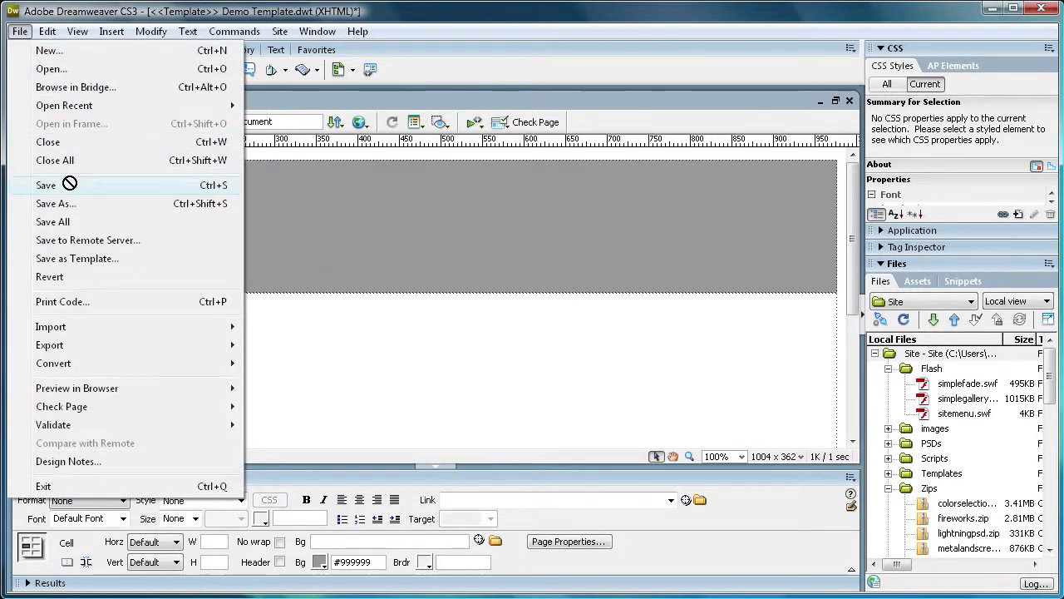
{"action": "left_click", "coordinate": [45, 184]}
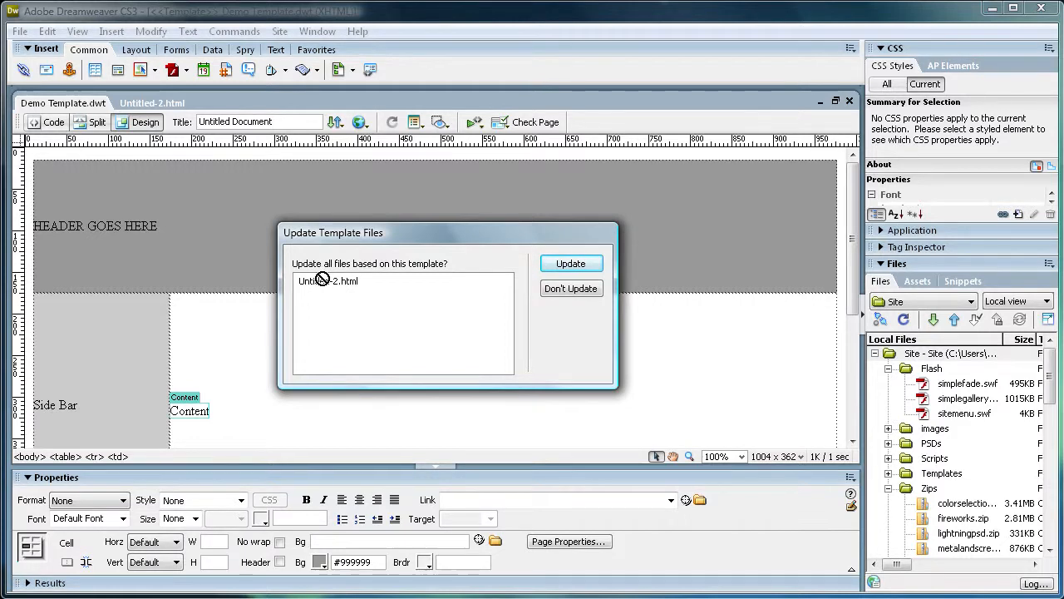
Update Untitled-2.html from the template and close the finished update report.
{"action": "left_click", "coordinate": [571, 263]}
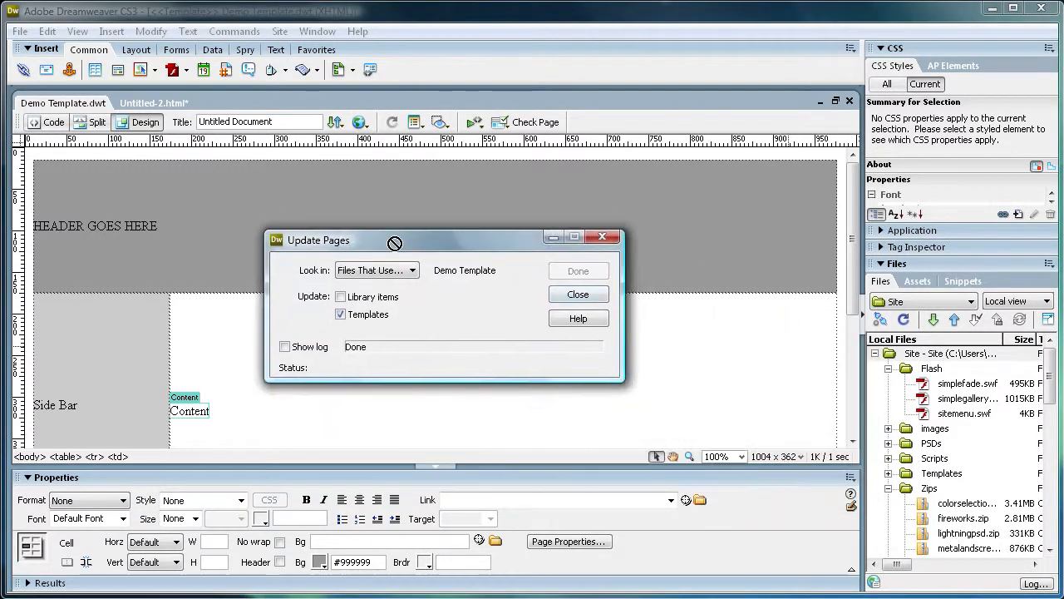
{"action": "left_click", "coordinate": [578, 294]}
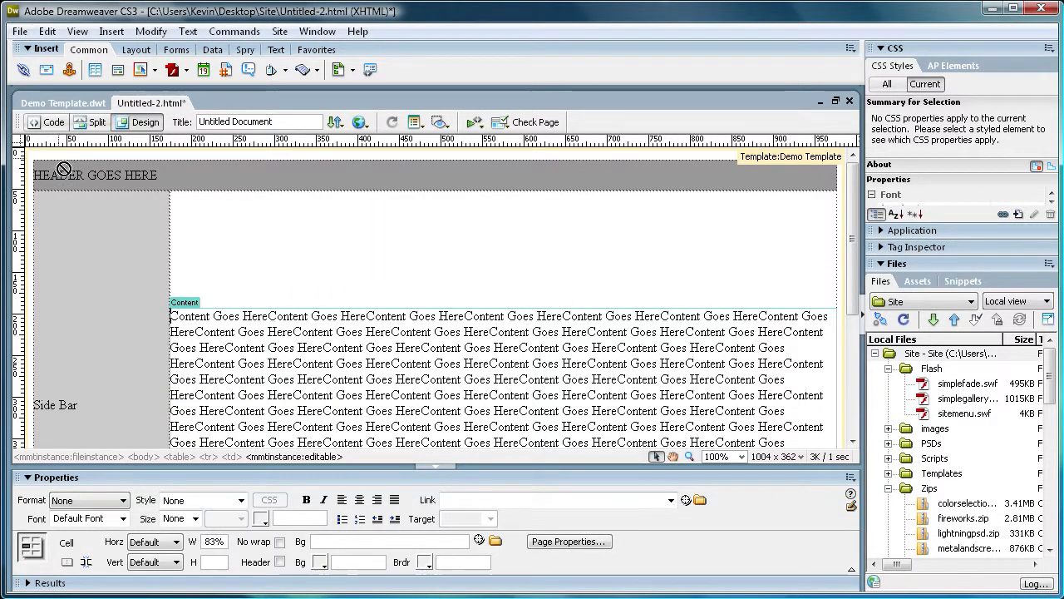
{"action": "mouse_move", "coordinate": [94, 173]}
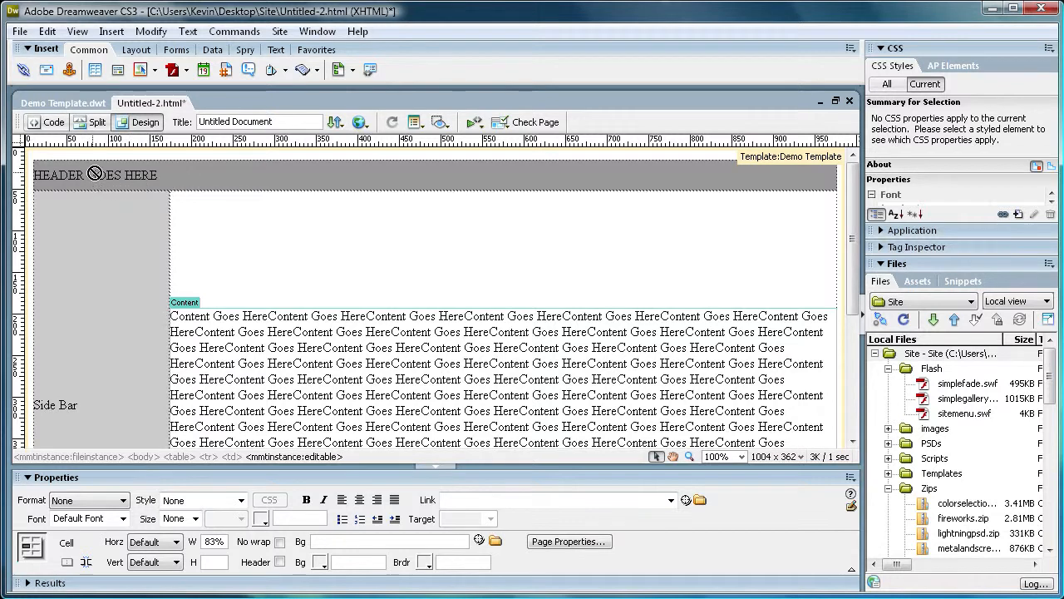
Save Untitled-2.html with its HEADER GOES HERE header and check its saved file path.
{"action": "left_click", "coordinate": [18, 31]}
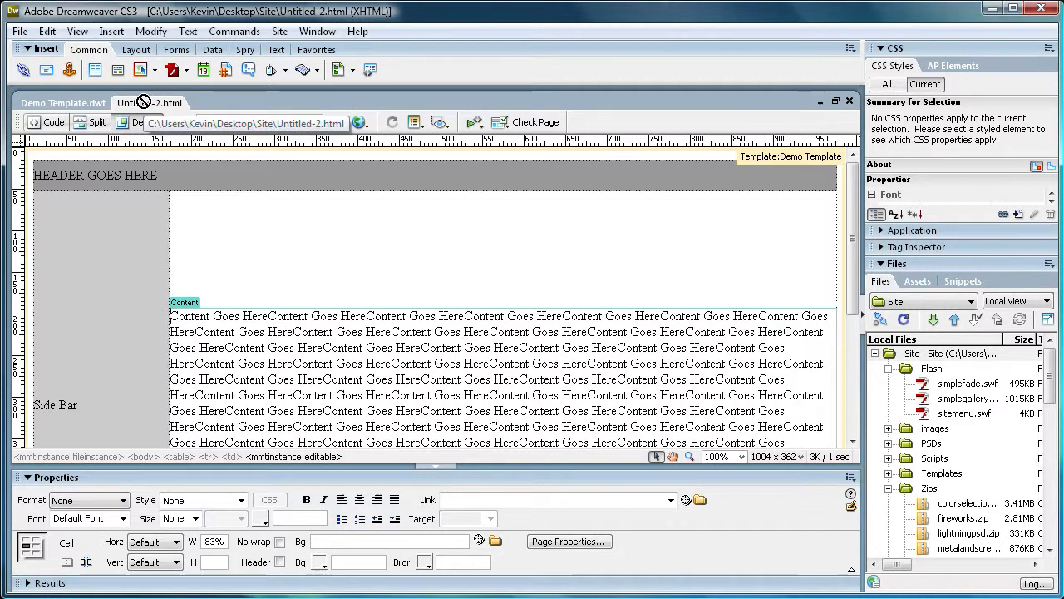
{"action": "left_click", "coordinate": [145, 102]}
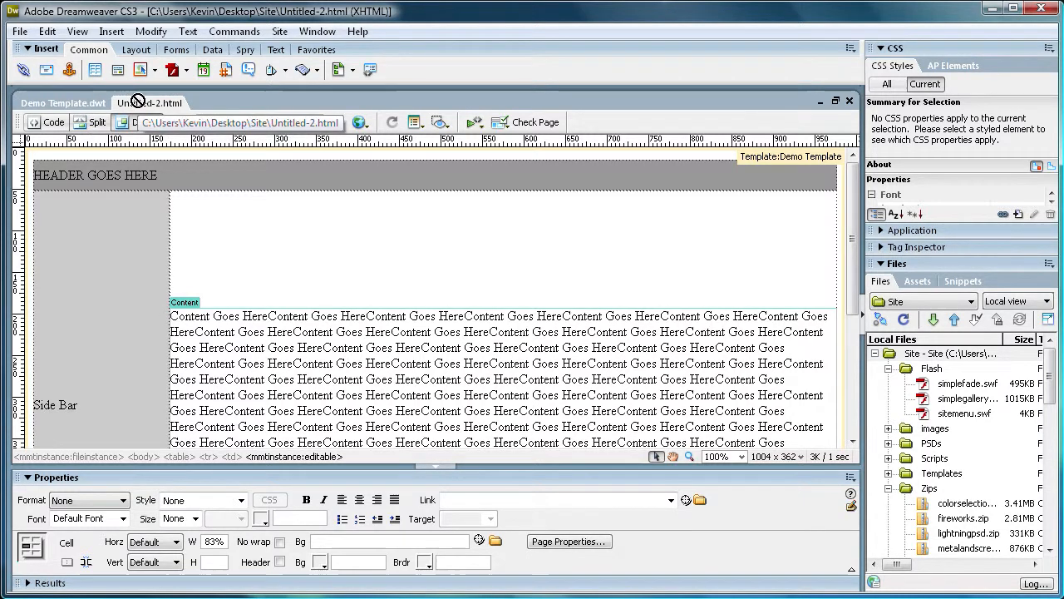
{"action": "left_click", "coordinate": [145, 122]}
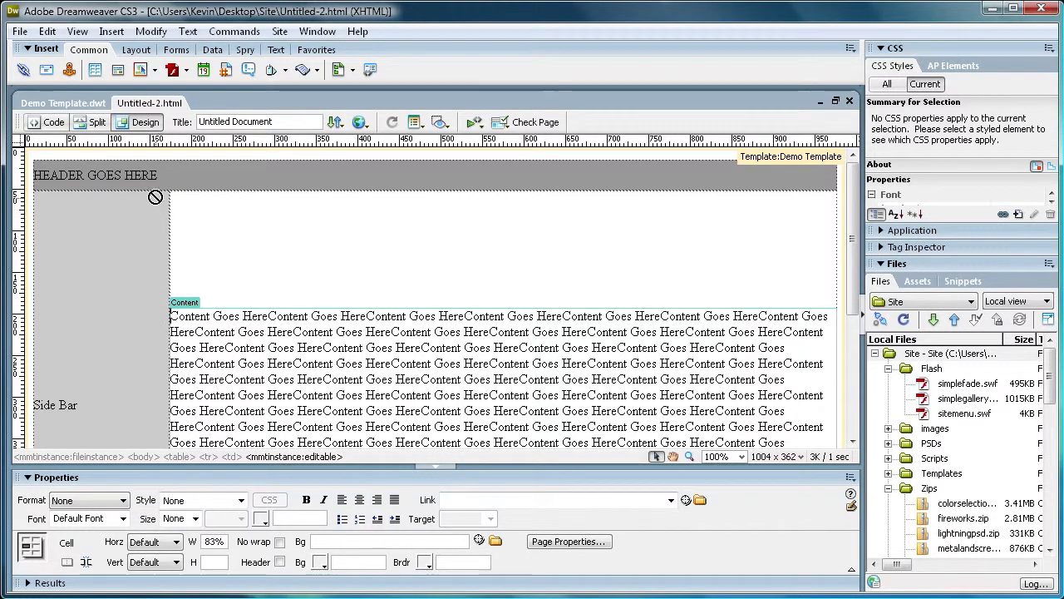
{"action": "mouse_move", "coordinate": [98, 176]}
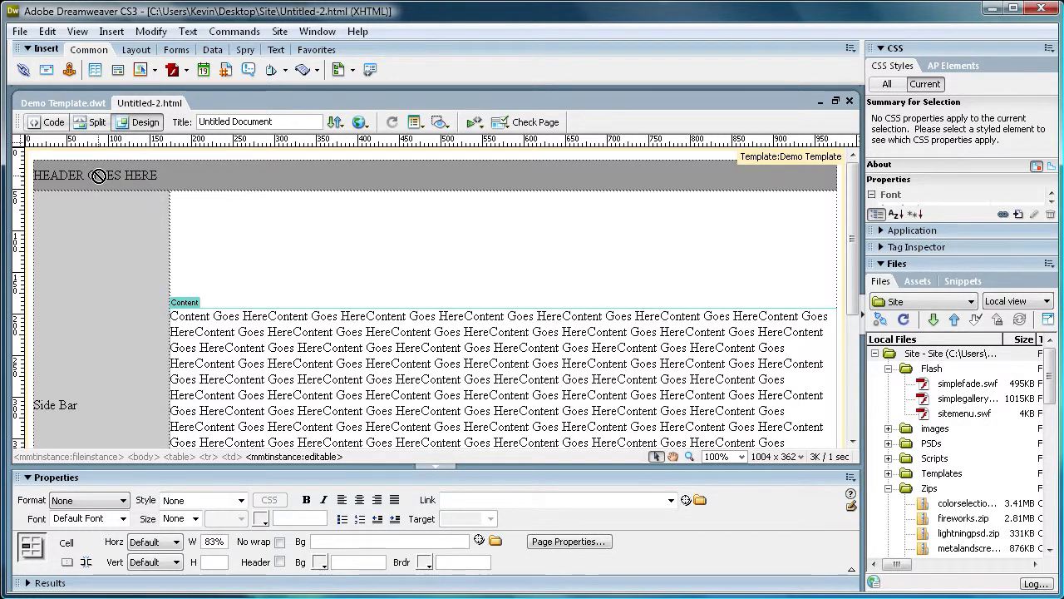